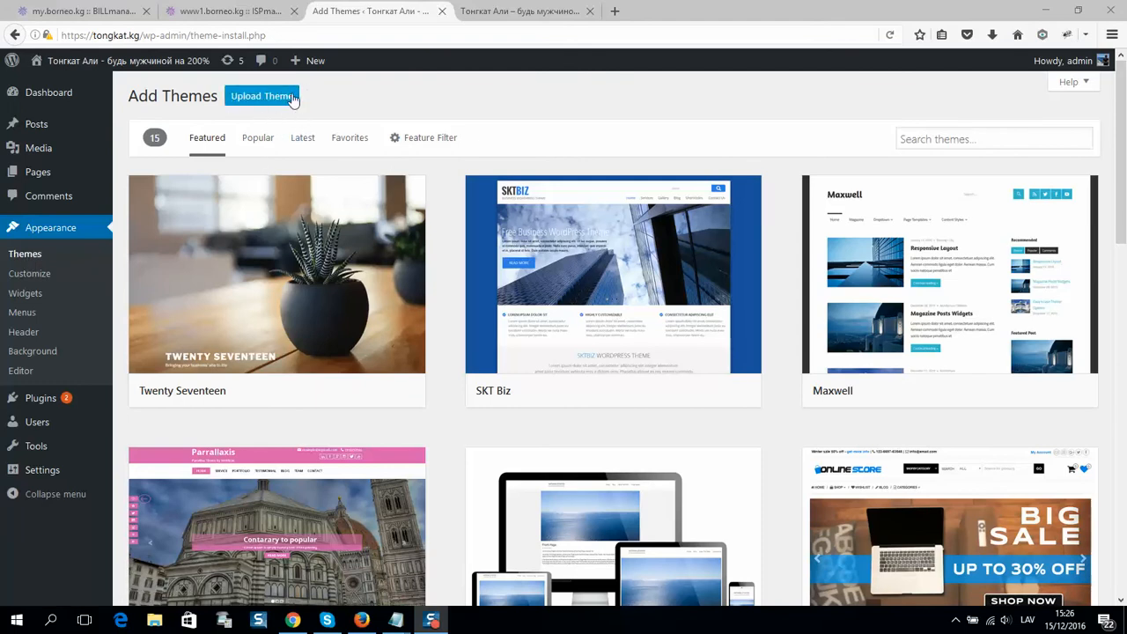
Paste the copied address, then bring up the ~/www folder listing in ISPmanager File Manager
right_click(158, 39)
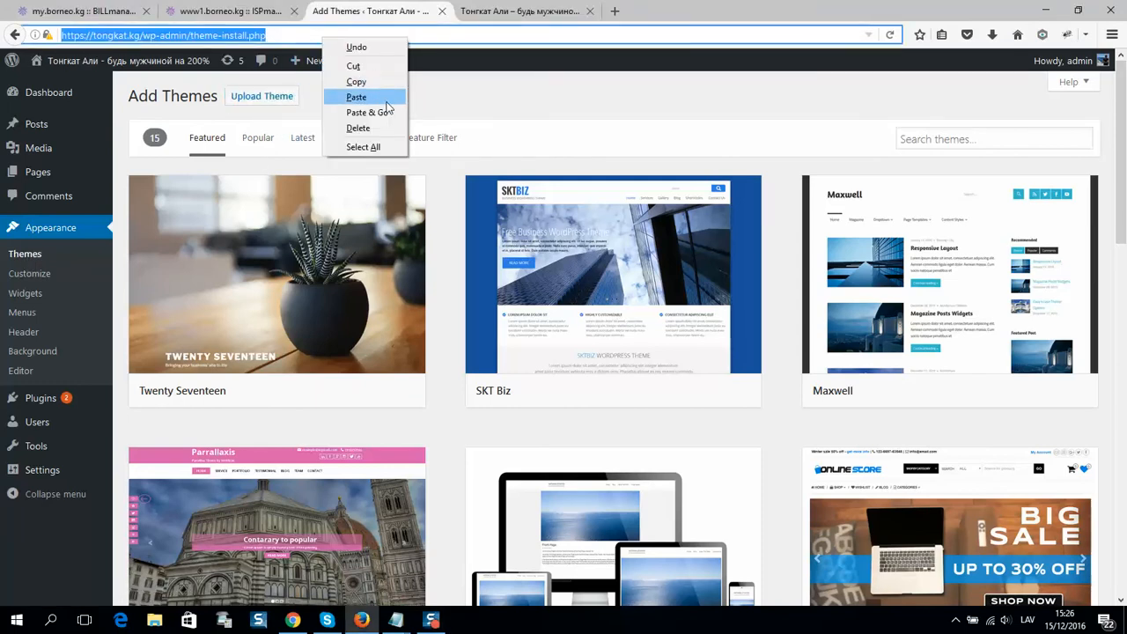
left_click(358, 96)
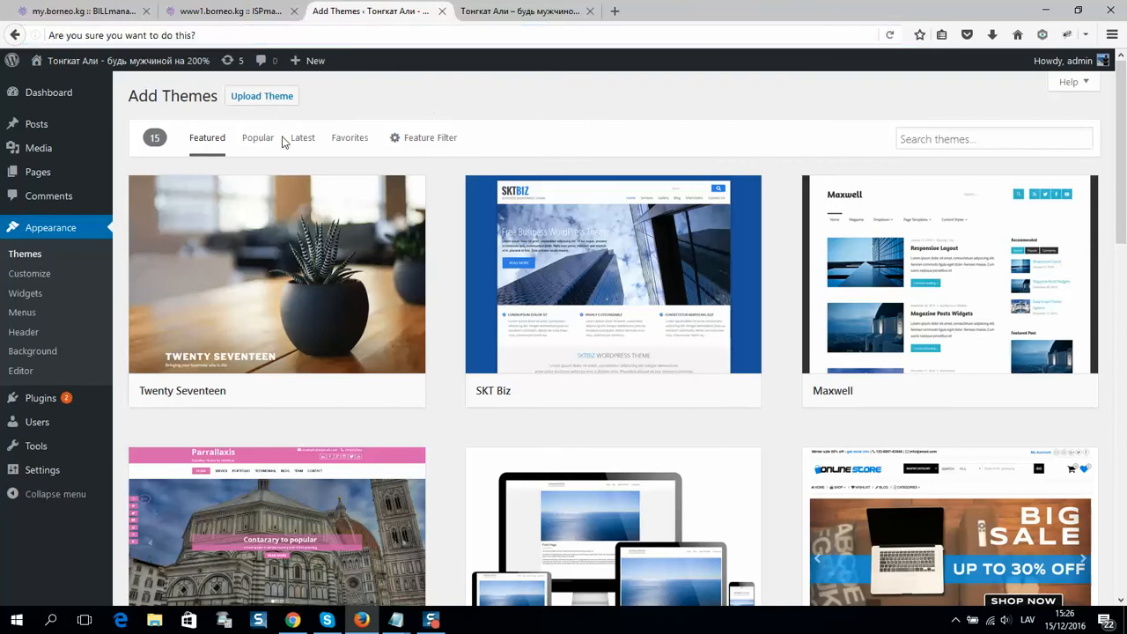
mouse_move(370, 141)
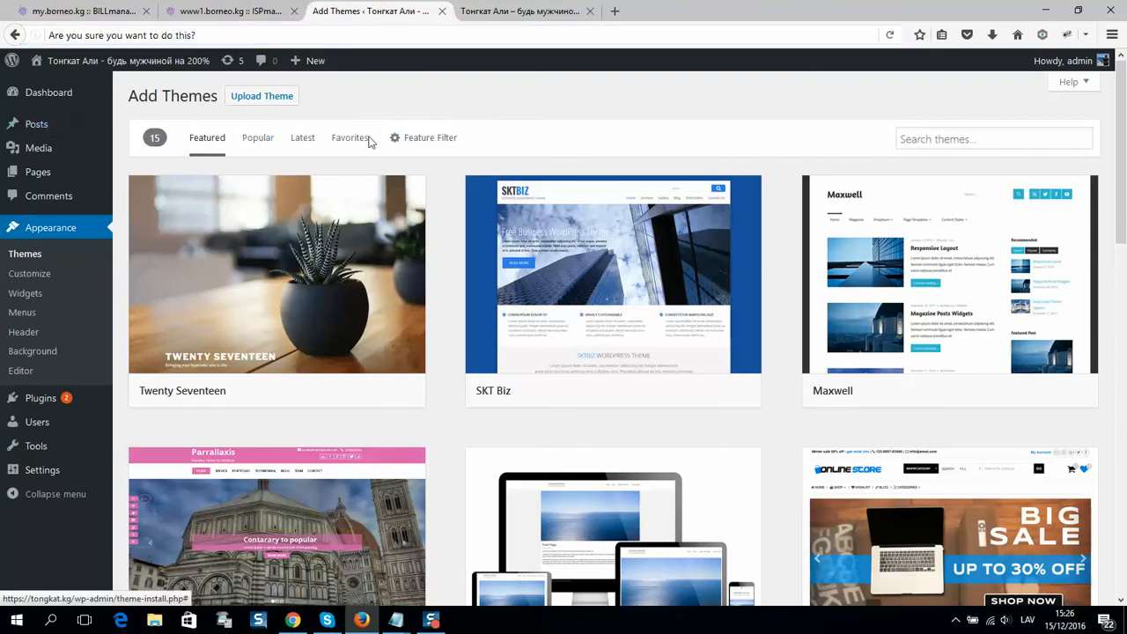
mouse_move(306, 130)
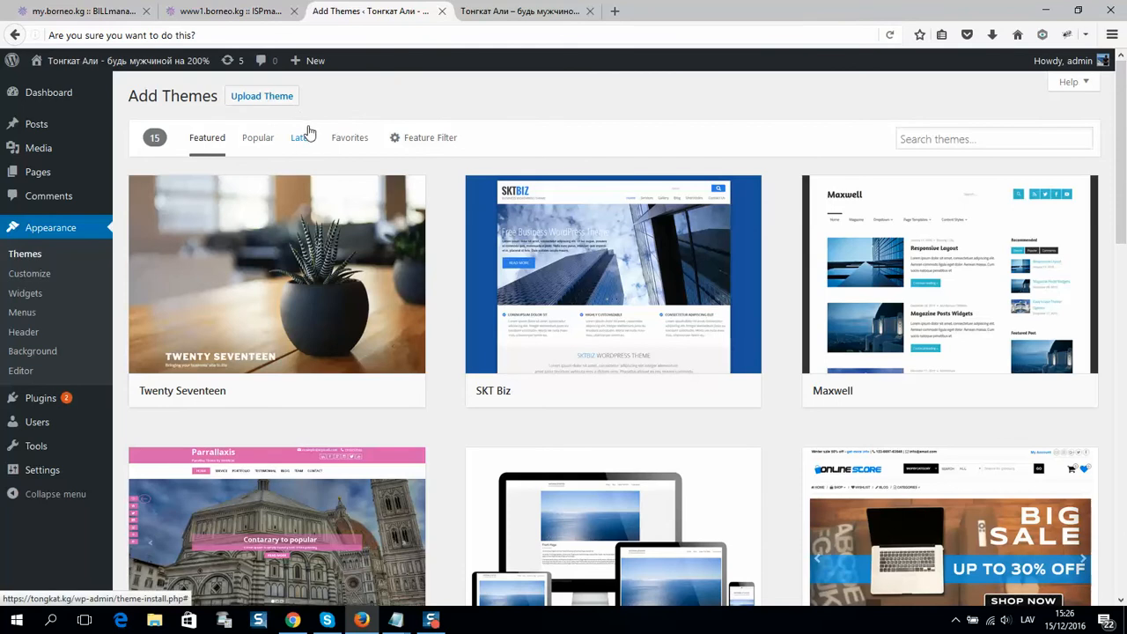
mouse_move(440, 208)
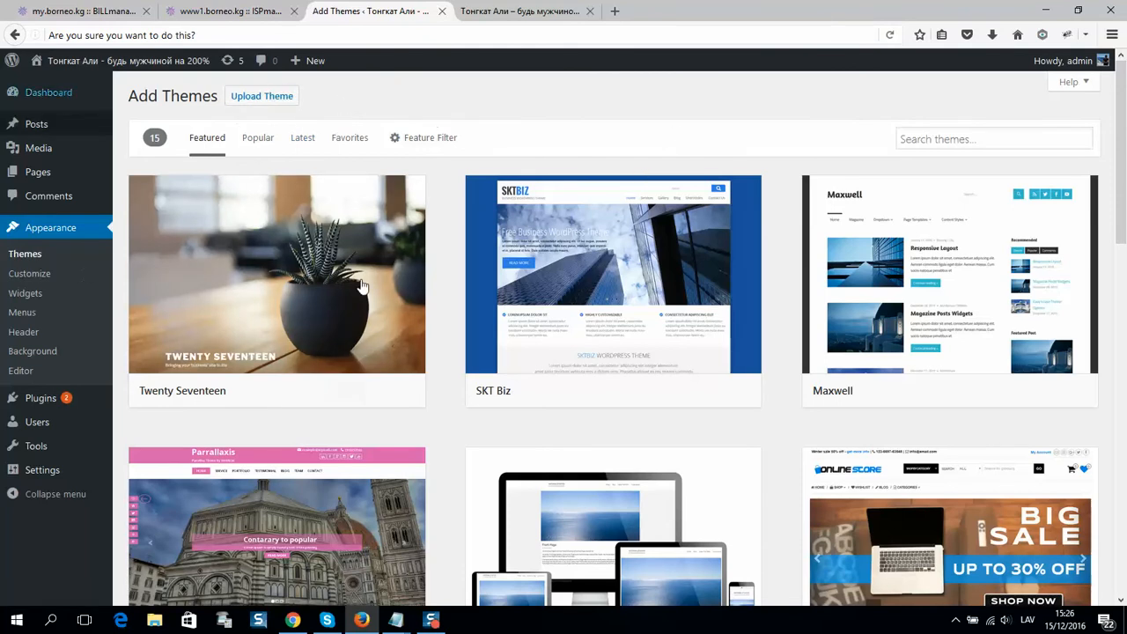
mouse_move(273, 98)
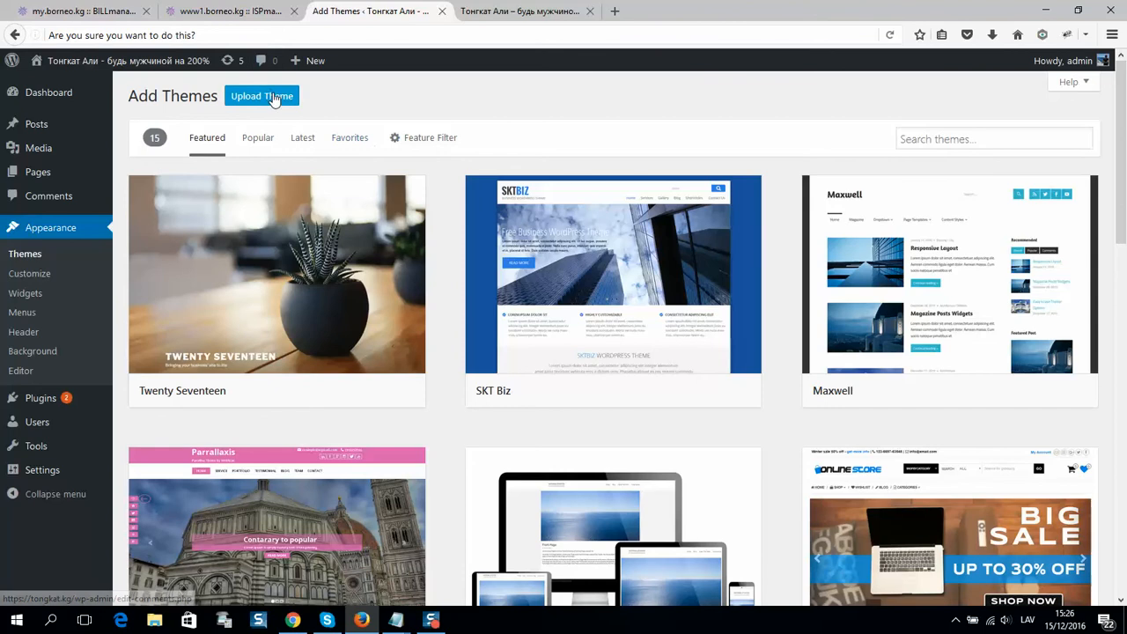
left_click(227, 10)
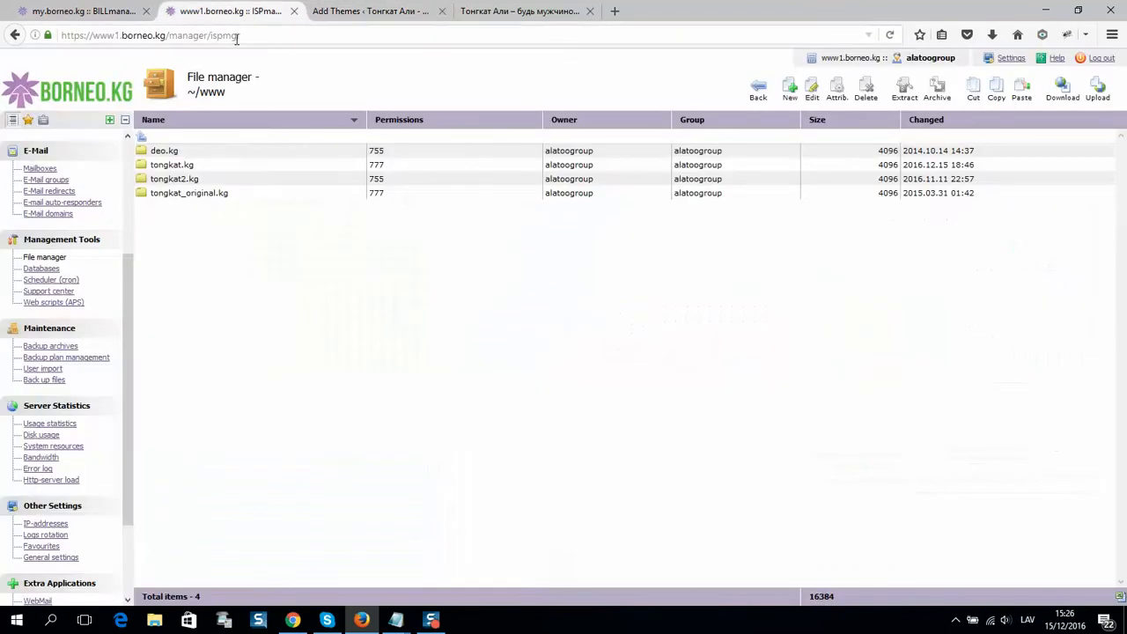
mouse_move(259, 313)
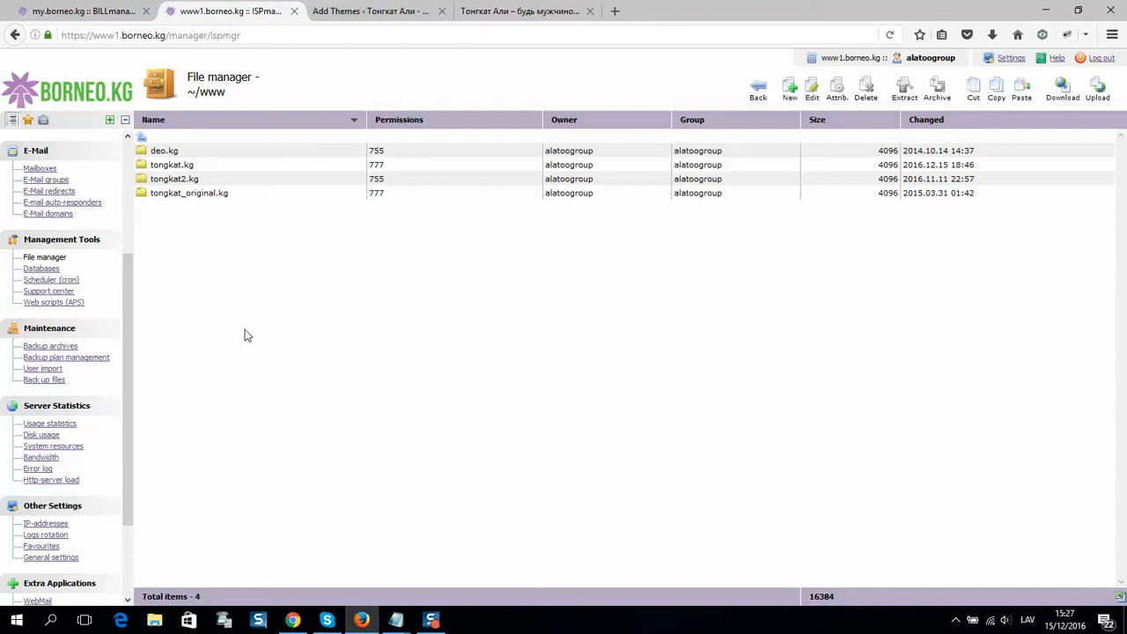
scroll("down", 3)
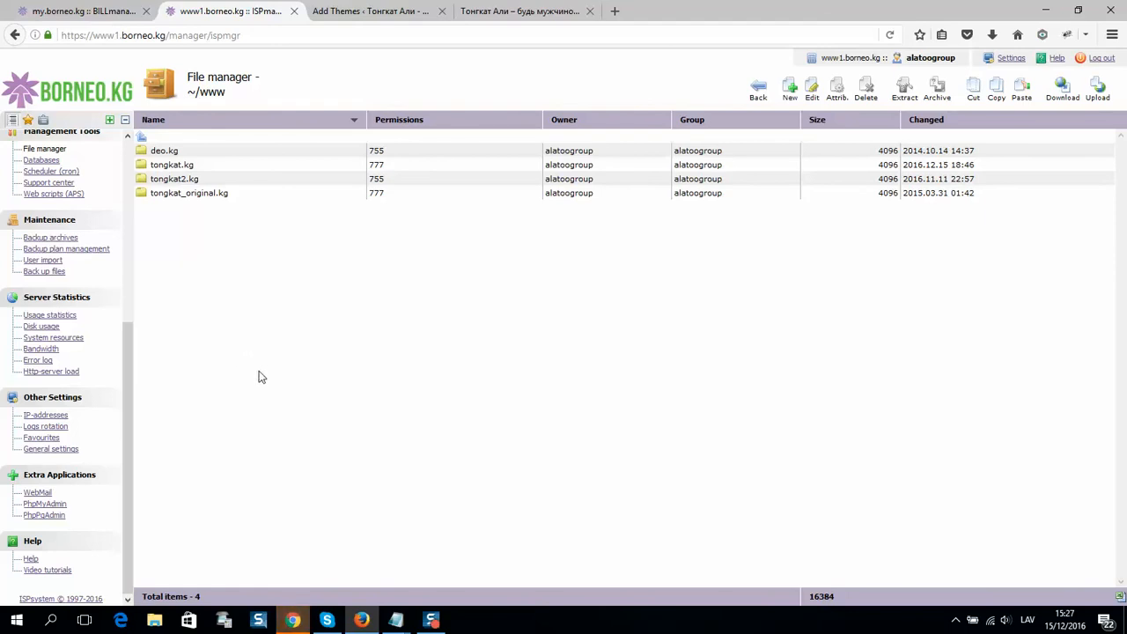
mouse_move(255, 338)
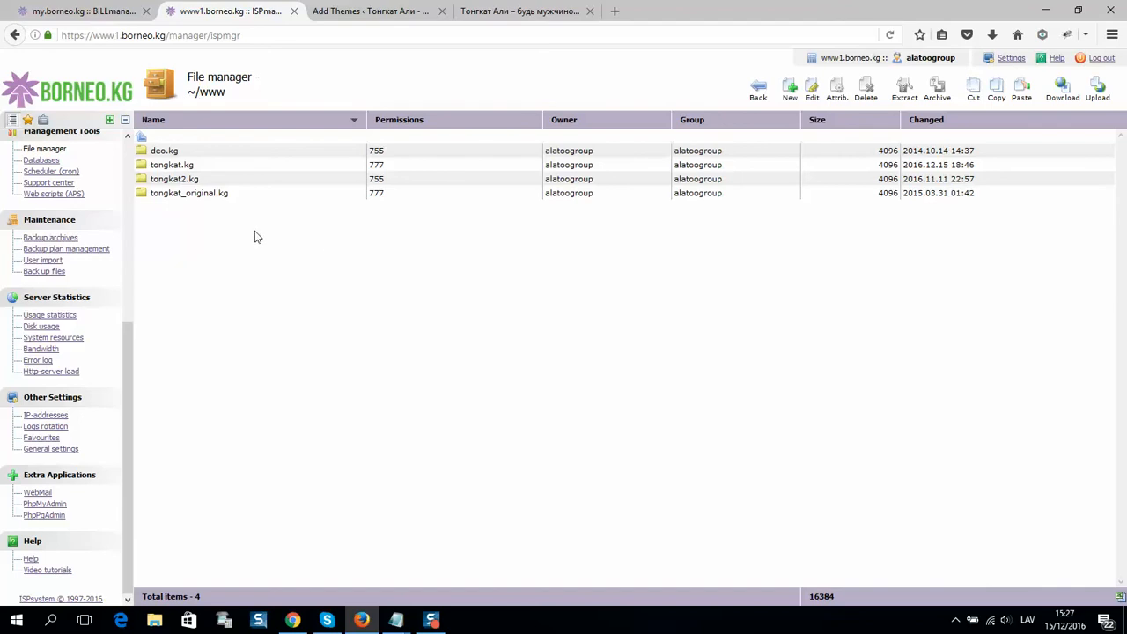
mouse_move(183, 197)
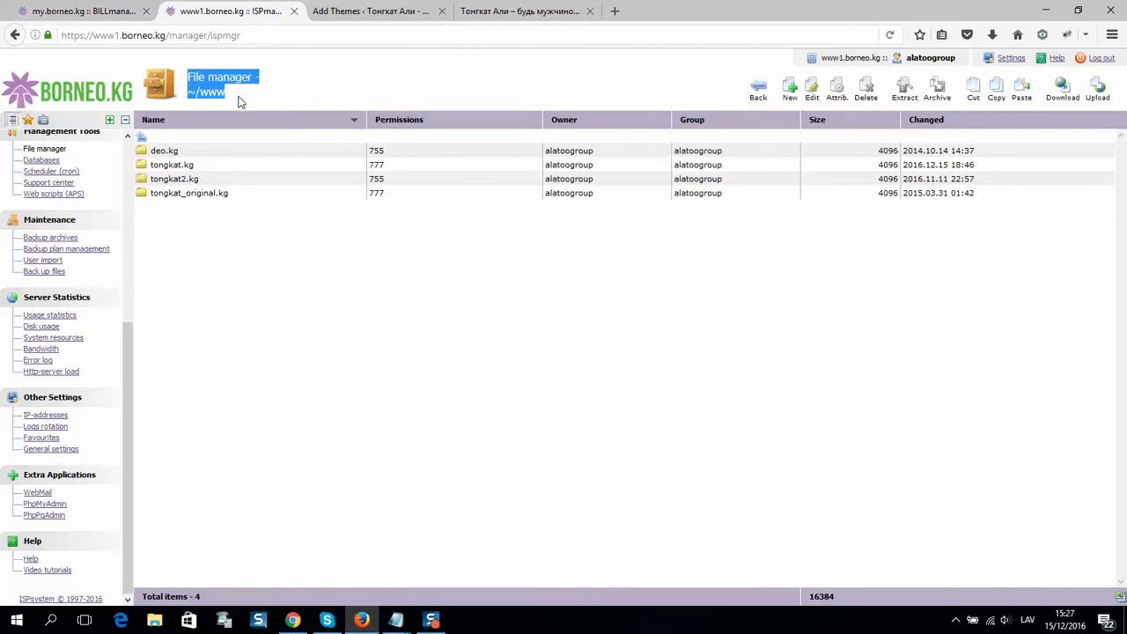
mouse_move(218, 123)
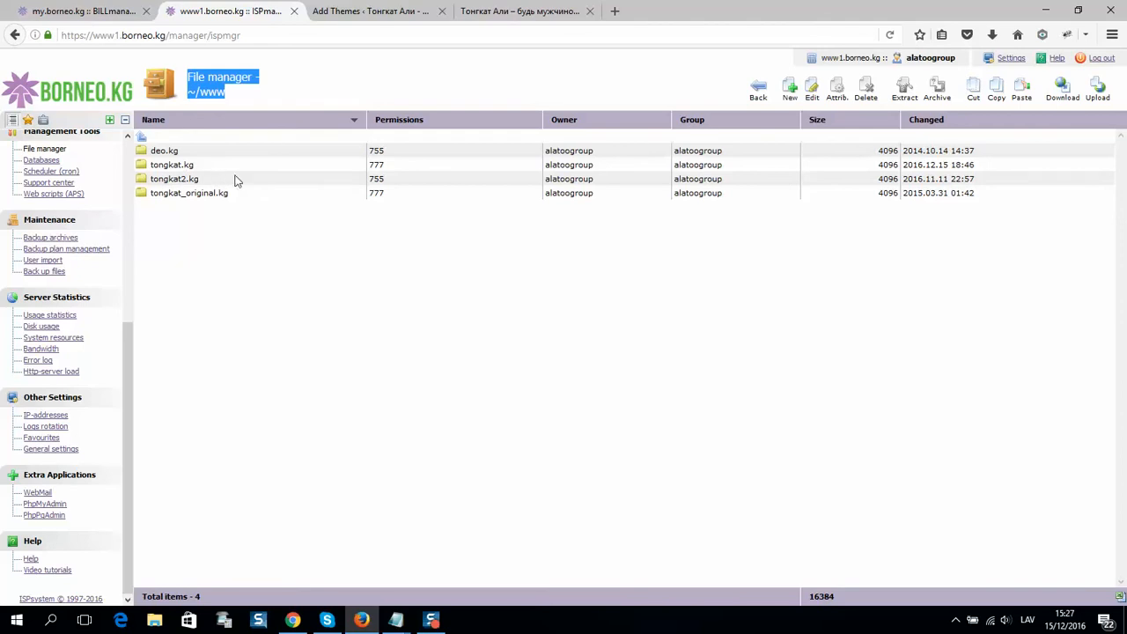
Navigate into tongkat.kg > wp-content > themes, listing the five existing theme folders
left_click(172, 166)
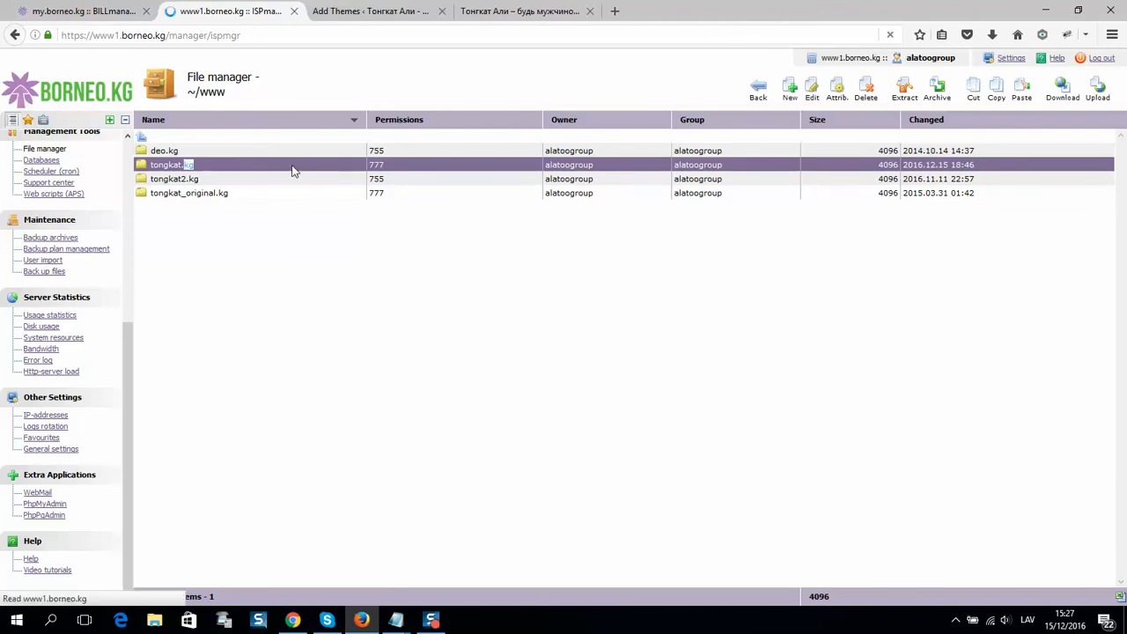
double_click(167, 166)
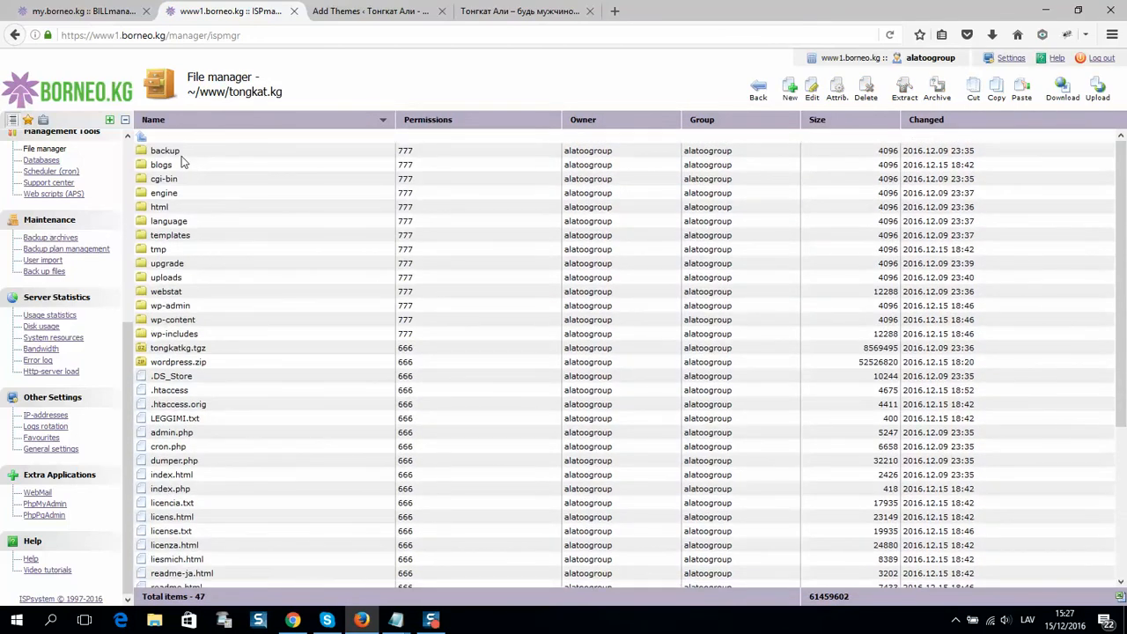
left_click(173, 319)
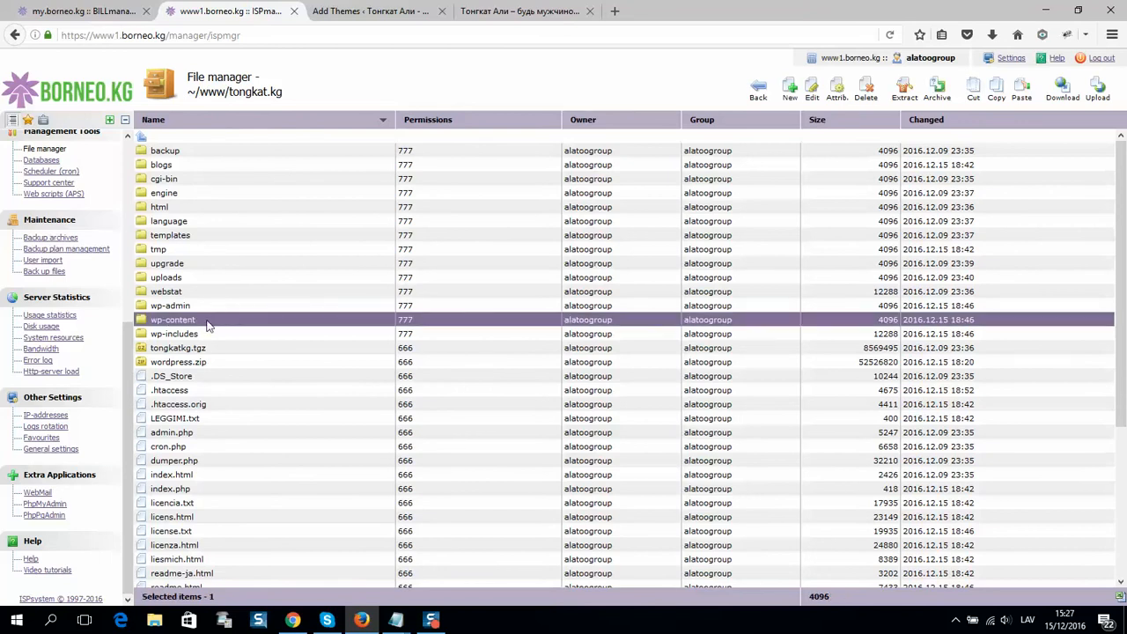
double_click(172, 319)
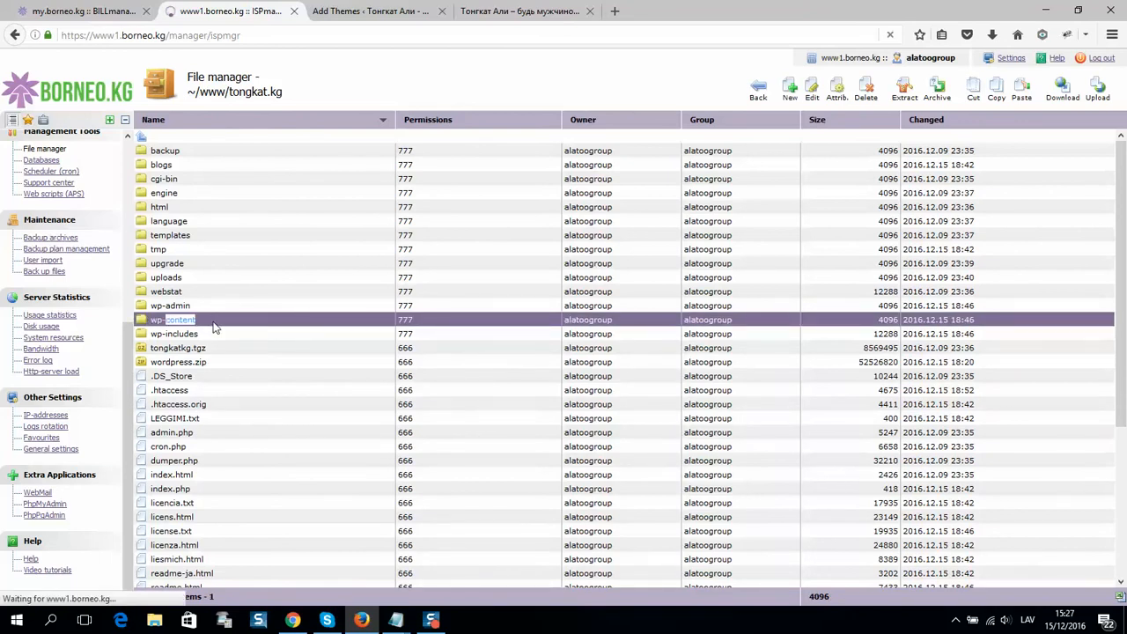
double_click(173, 319)
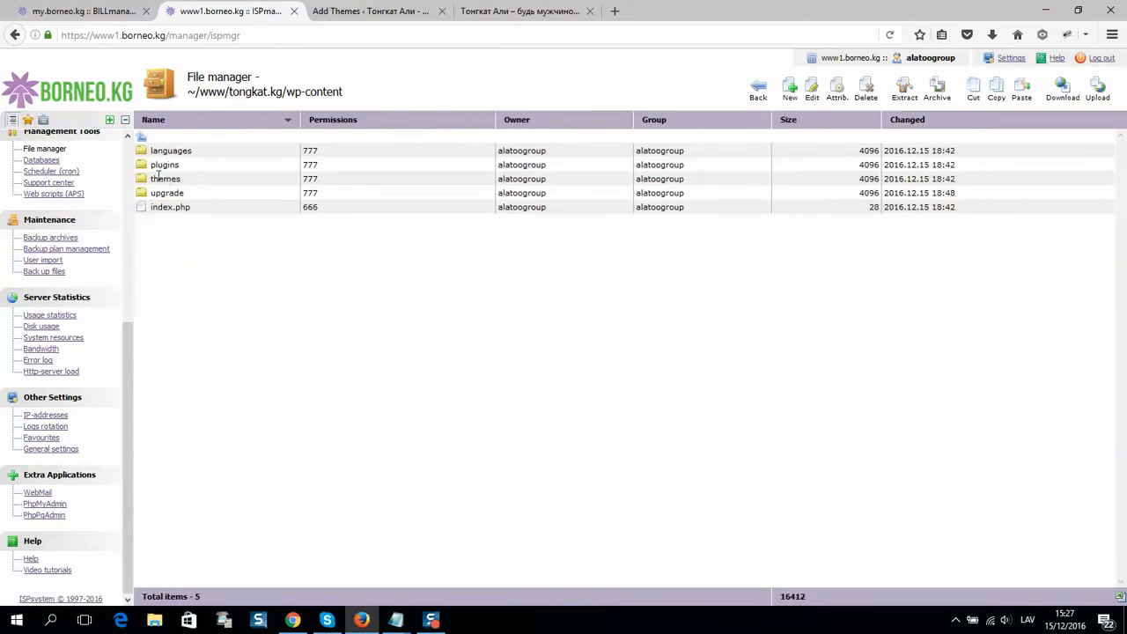
left_click(166, 178)
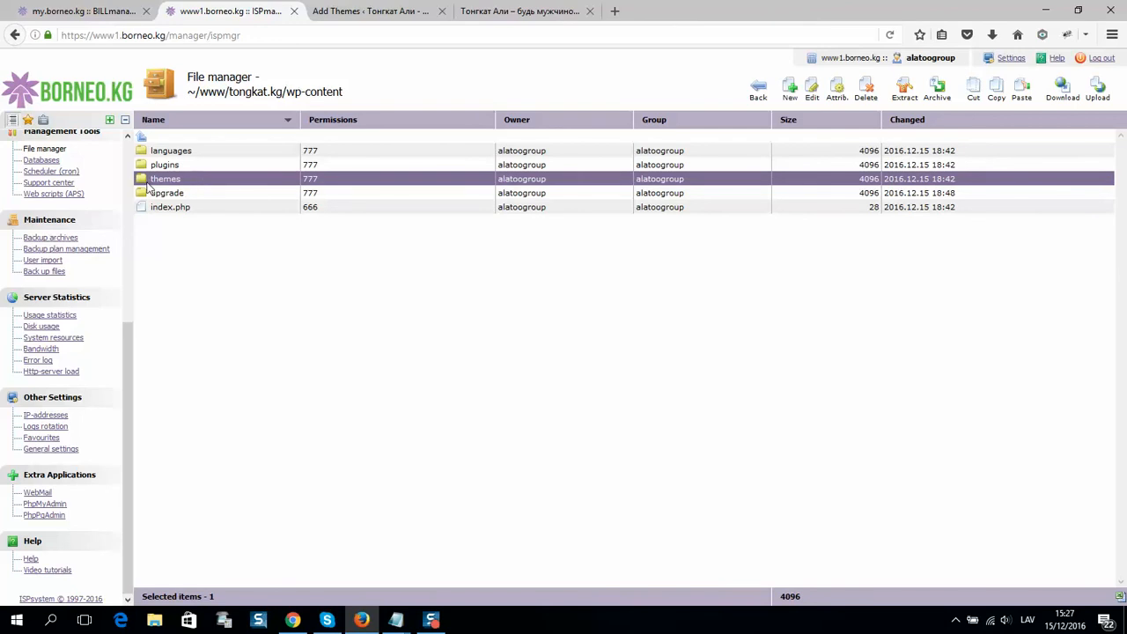
double_click(165, 177)
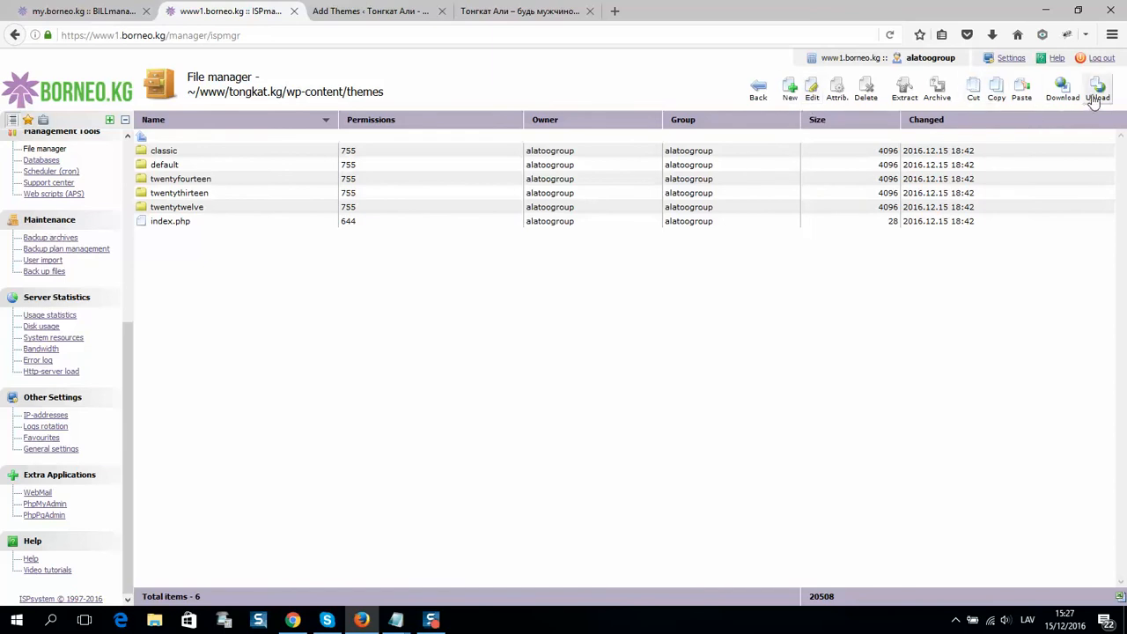
Upload Avada New.zip from the Desktop into the themes folder
left_click(1098, 88)
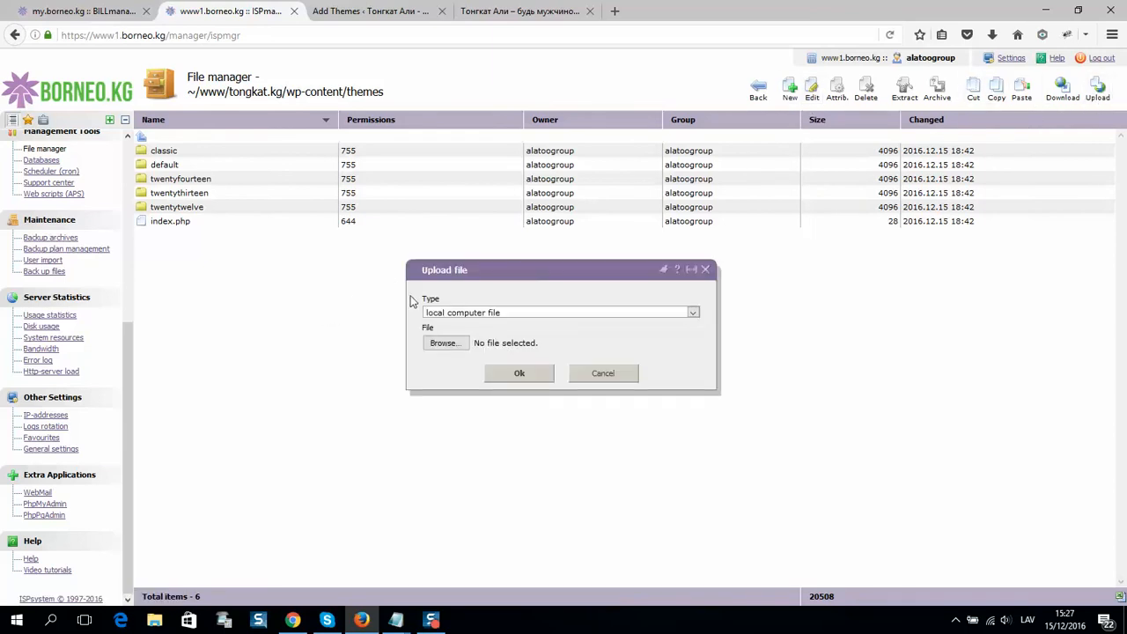
left_click(444, 341)
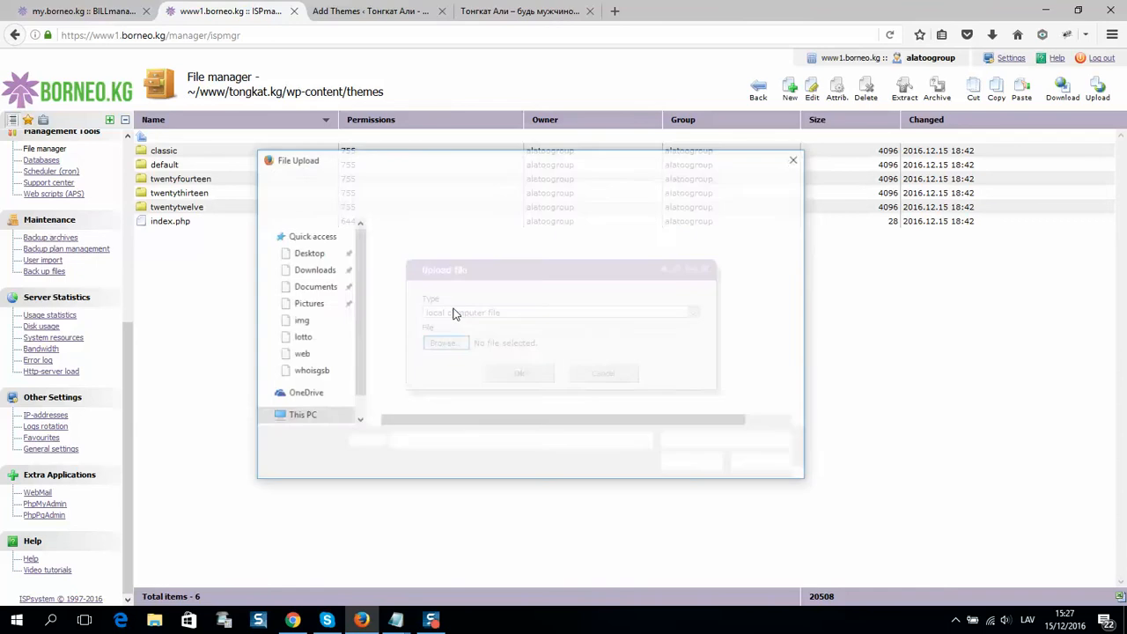
left_click(446, 341)
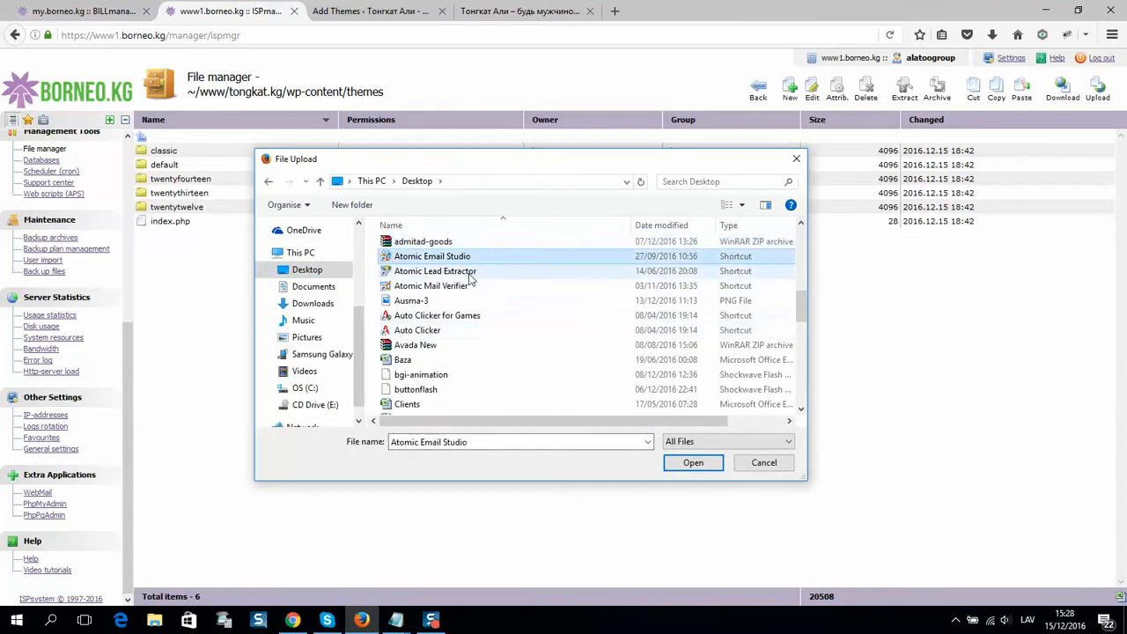
left_click(416, 344)
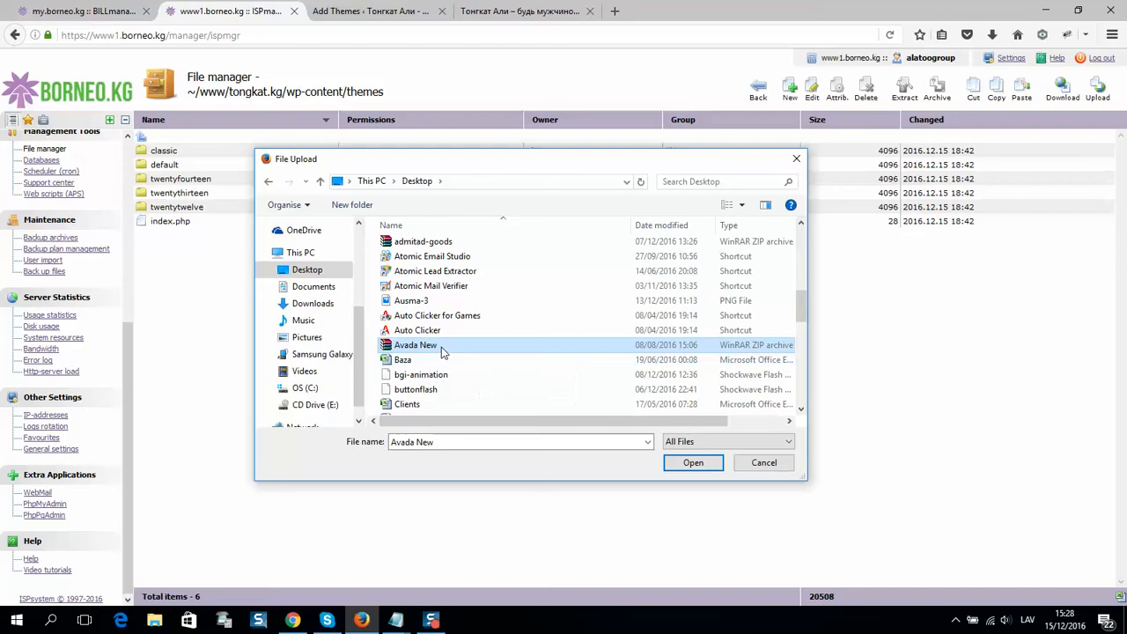
left_click(693, 461)
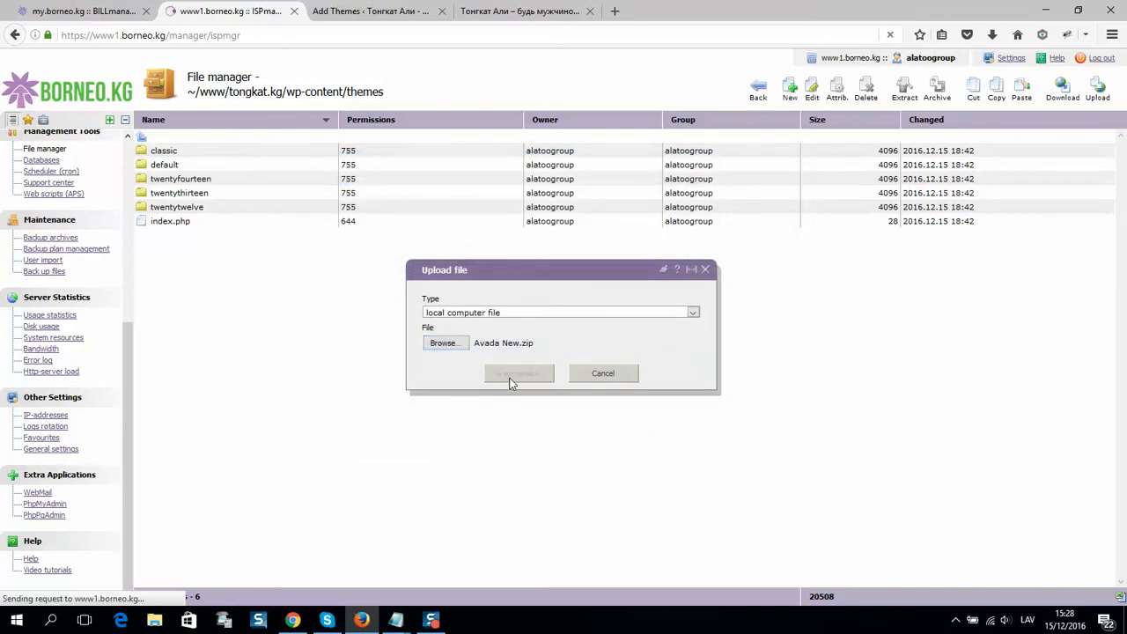
mouse_move(455, 440)
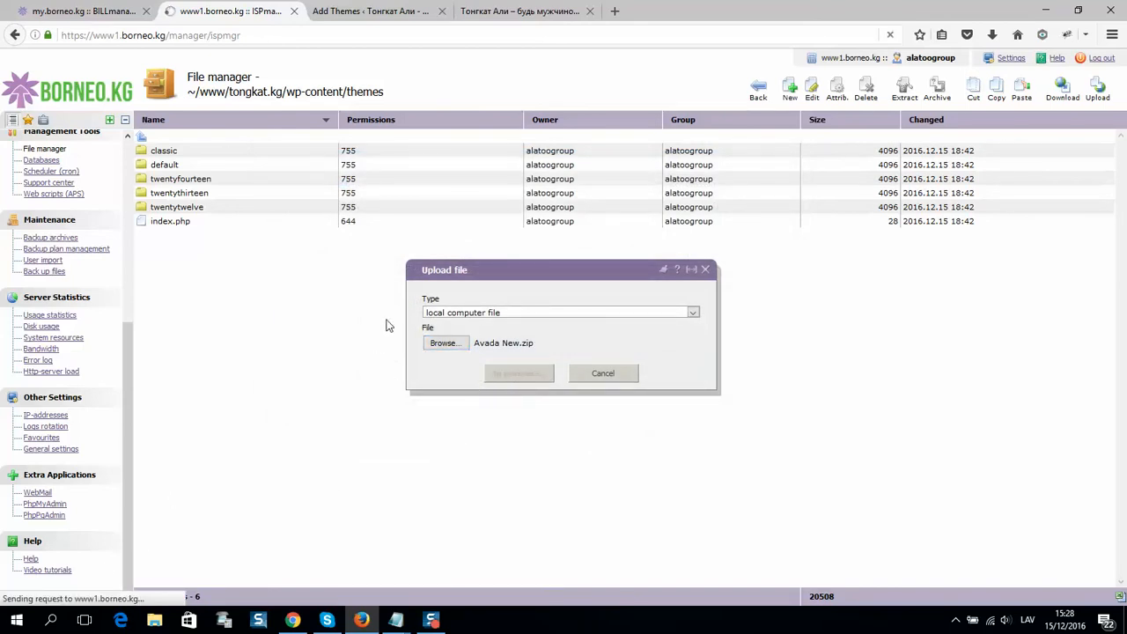
mouse_move(407, 564)
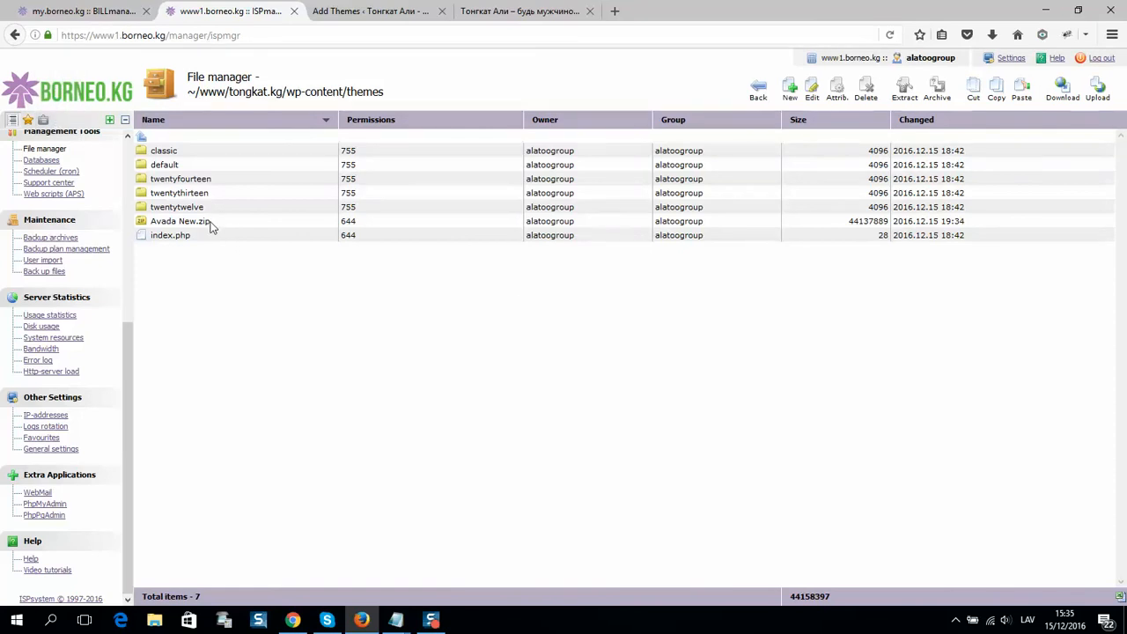
Extract Avada New.zip here, creating the Avada New theme folder, and return to WordPress themes
left_click(179, 222)
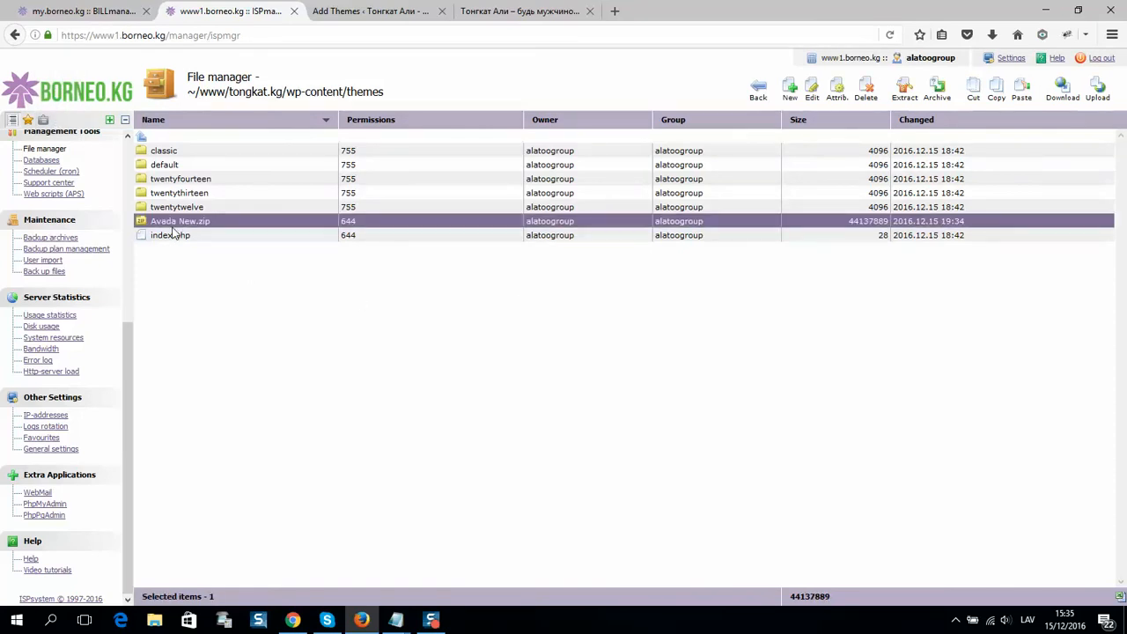
mouse_move(866, 84)
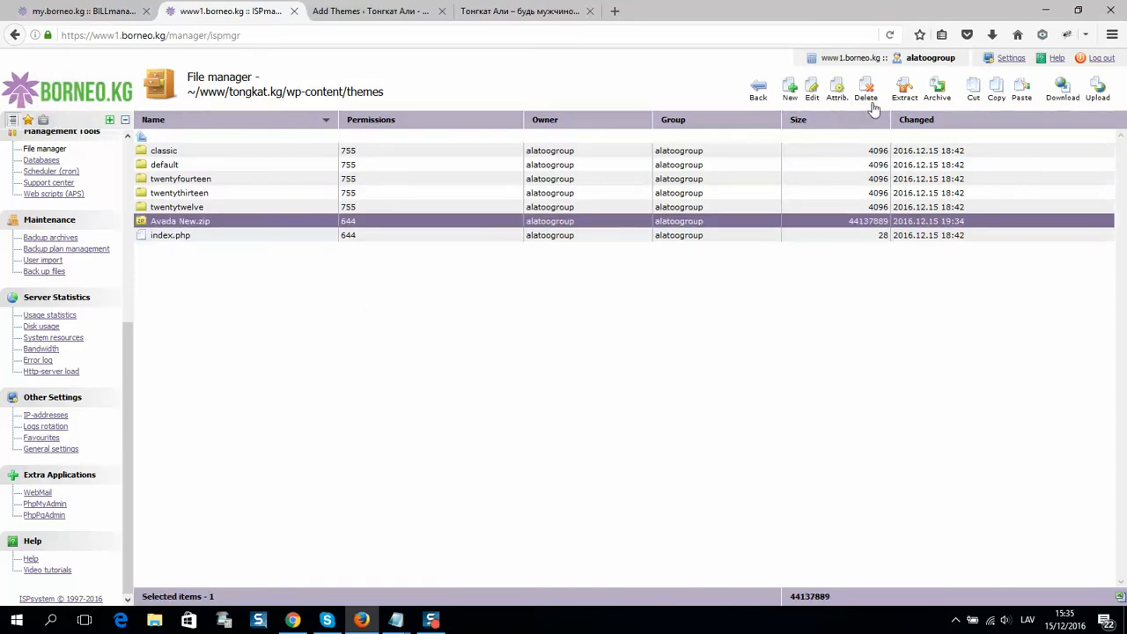
mouse_move(834, 88)
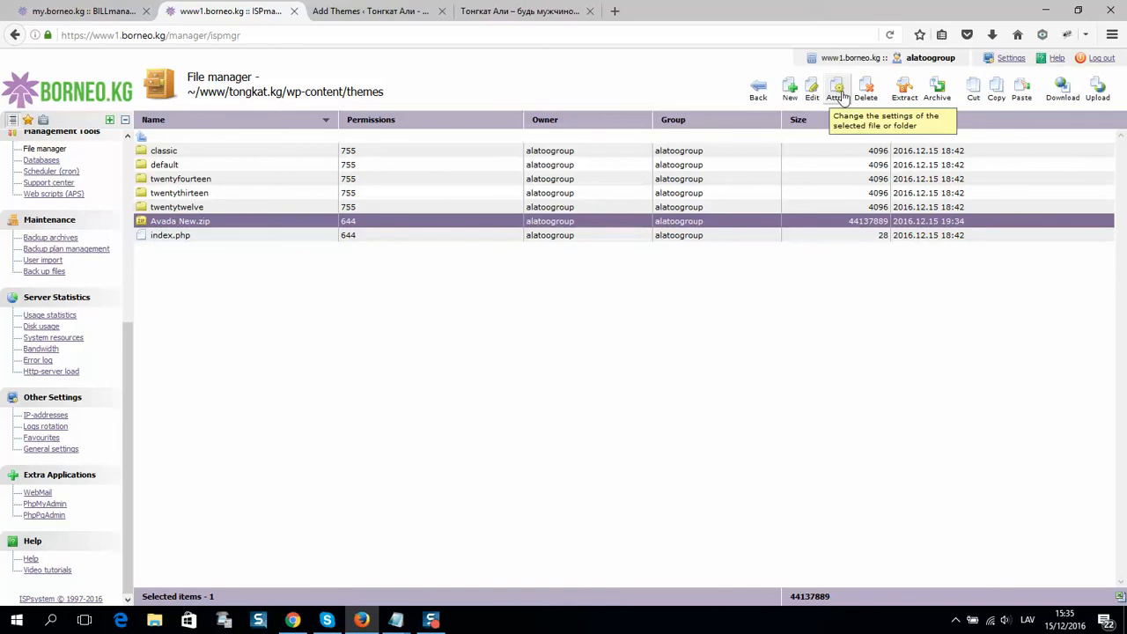
left_click(905, 88)
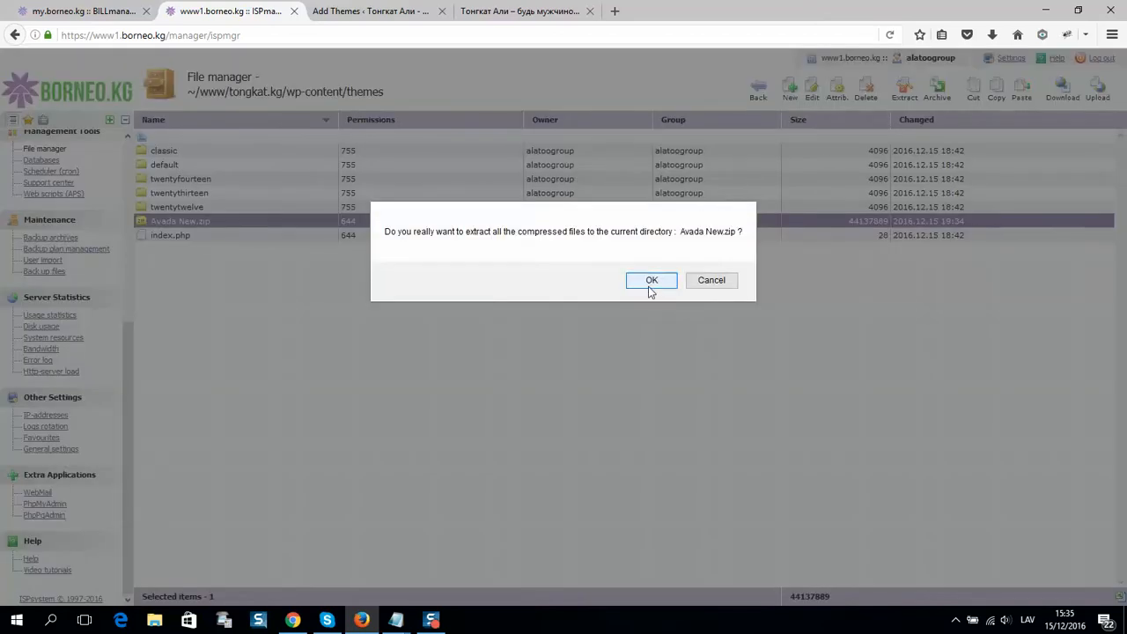
left_click(652, 280)
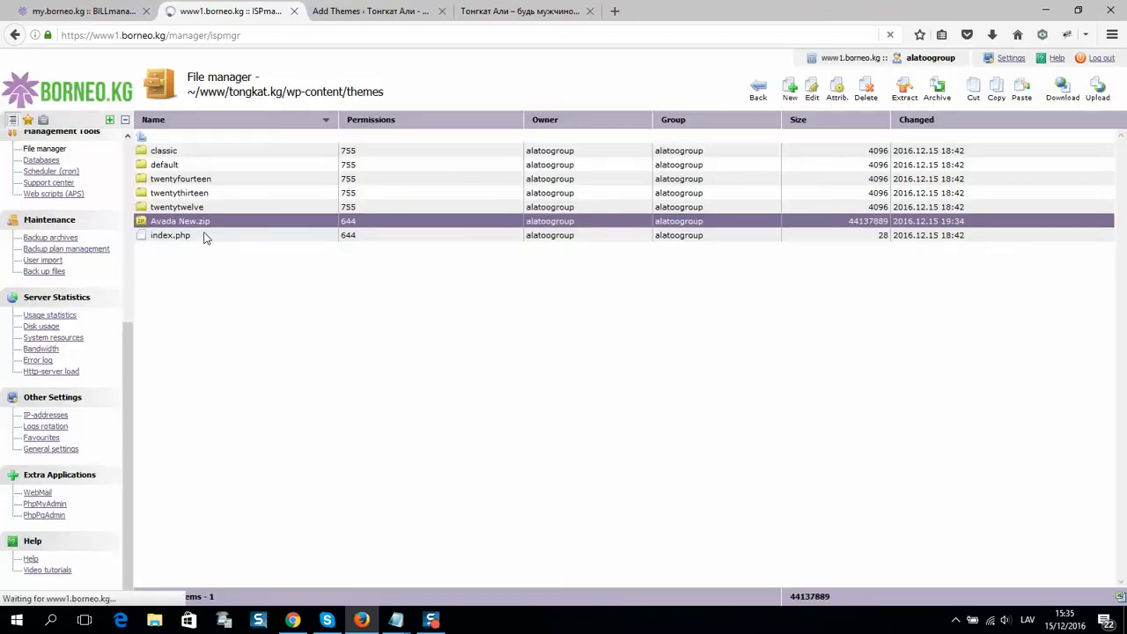
mouse_move(172, 239)
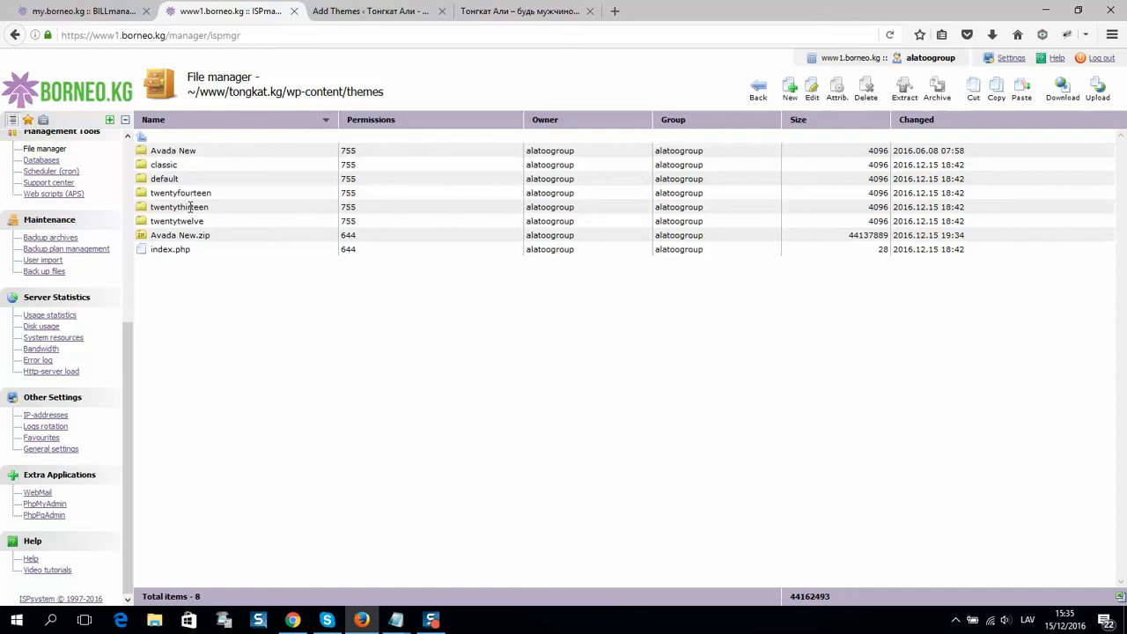
left_click(180, 236)
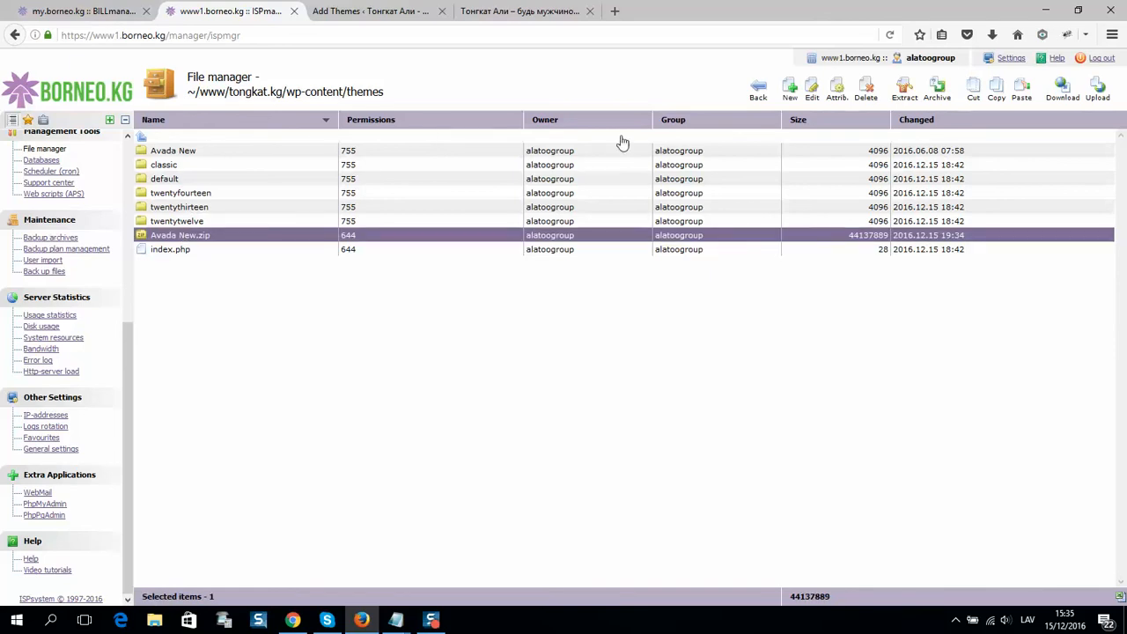
mouse_move(901, 88)
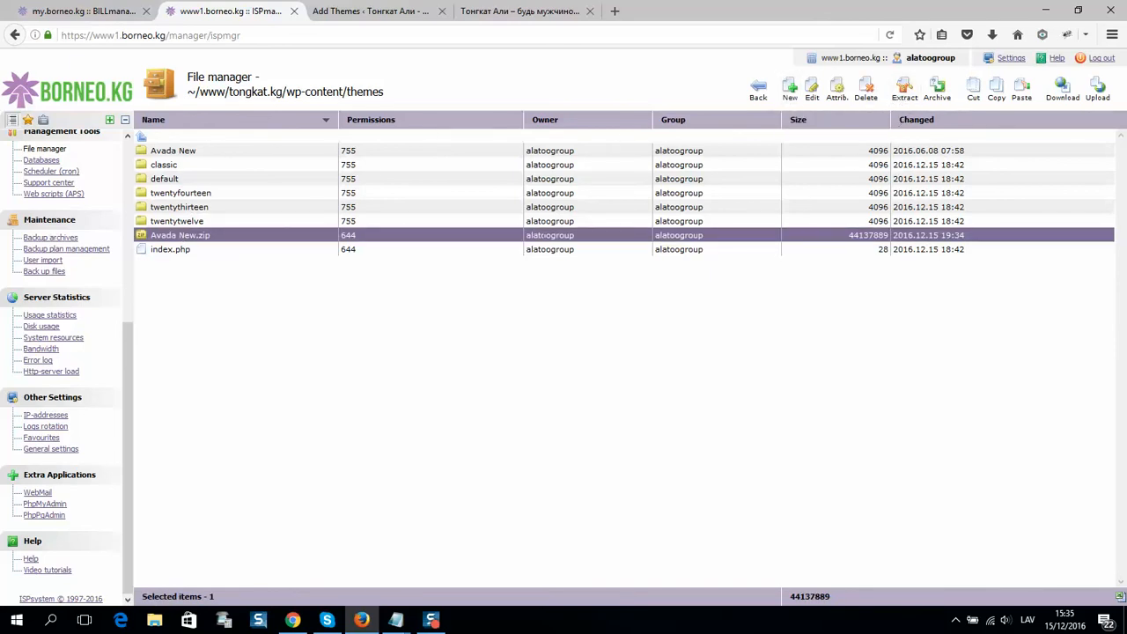
mouse_move(394, 197)
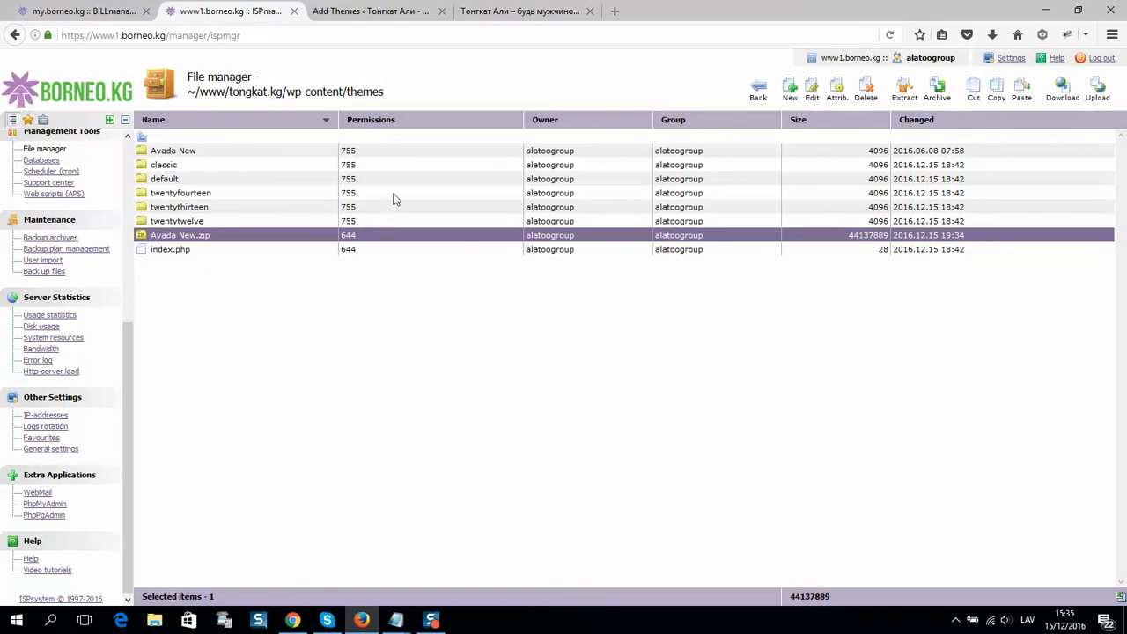
left_click(387, 11)
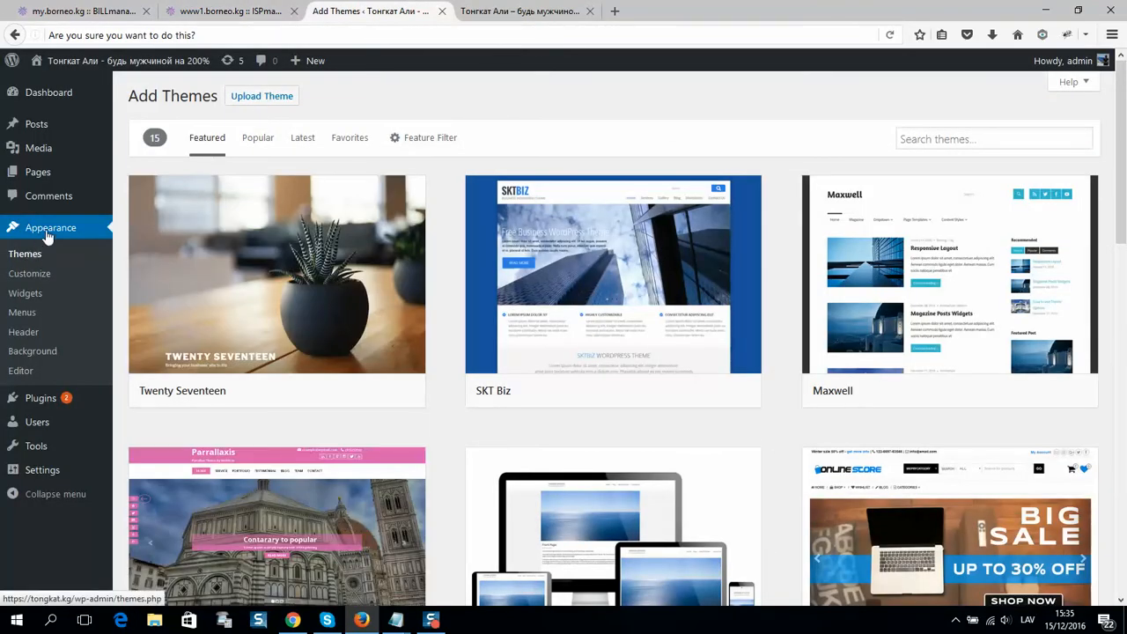
mouse_move(188, 218)
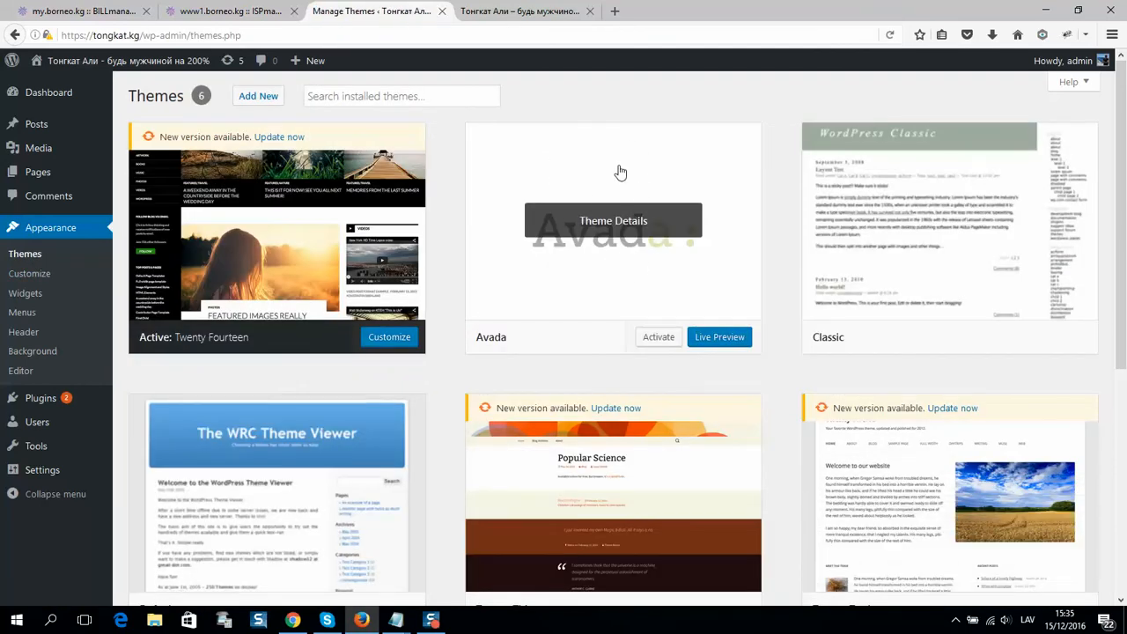
Activate the Avada theme from the installed themes list
left_click(659, 336)
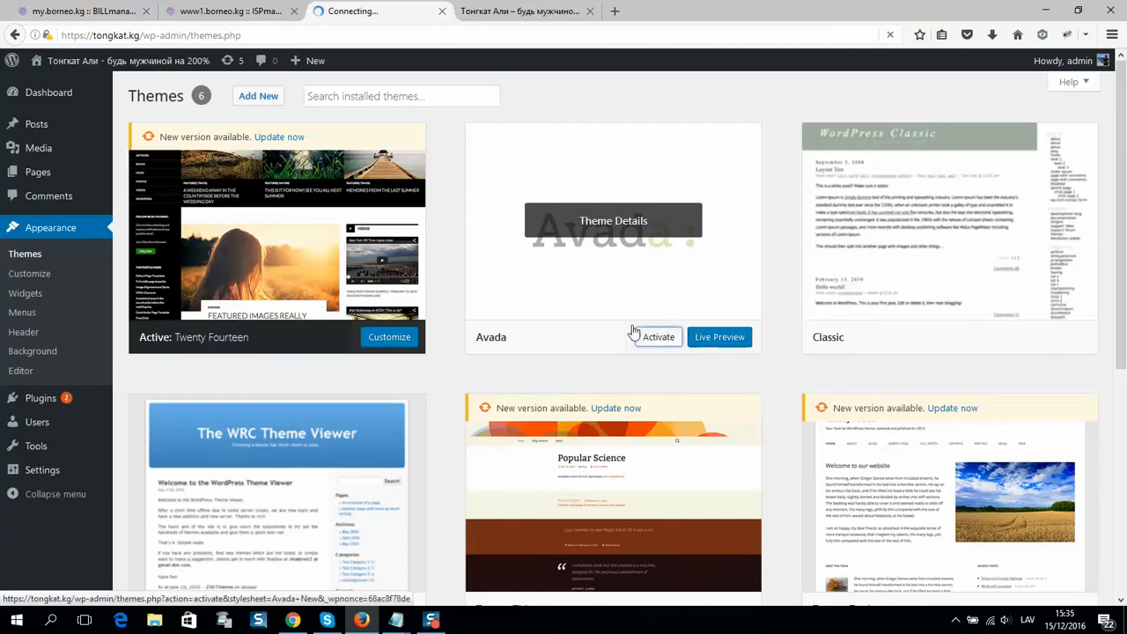
left_click(660, 336)
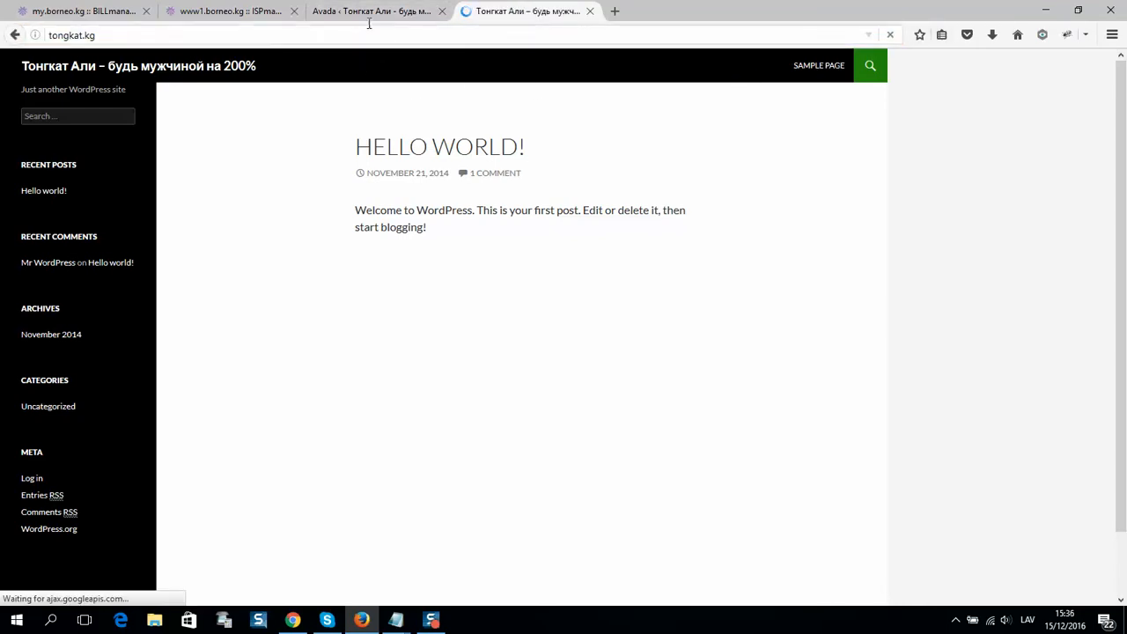
View the tongkat.kg front page in Avada, then return to the Avada welcome screen
left_click(374, 10)
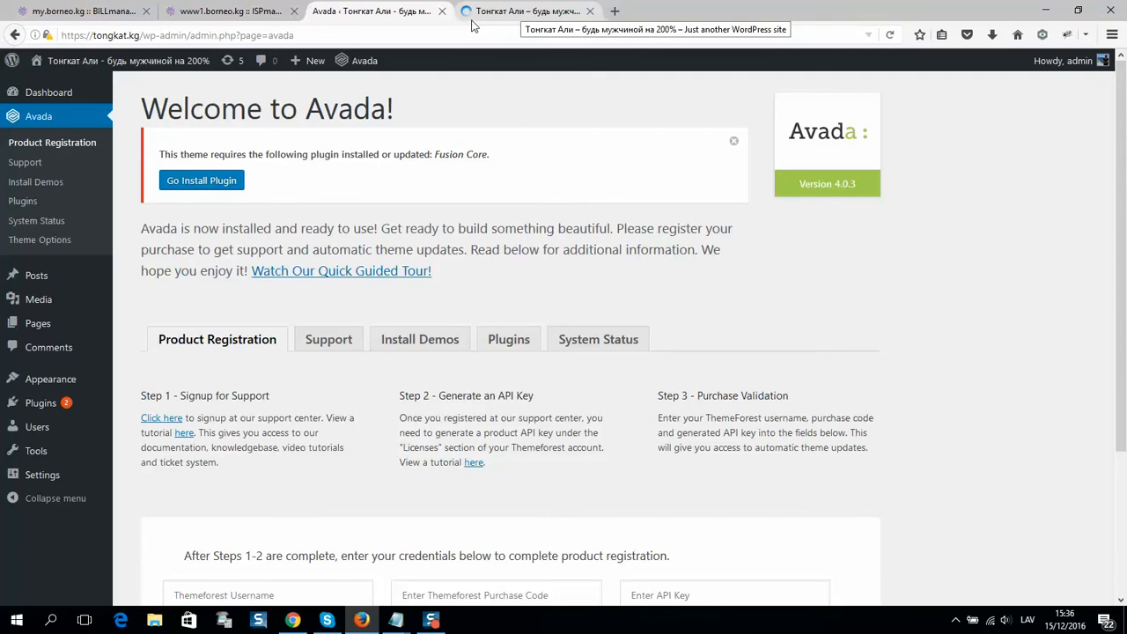
left_click(542, 11)
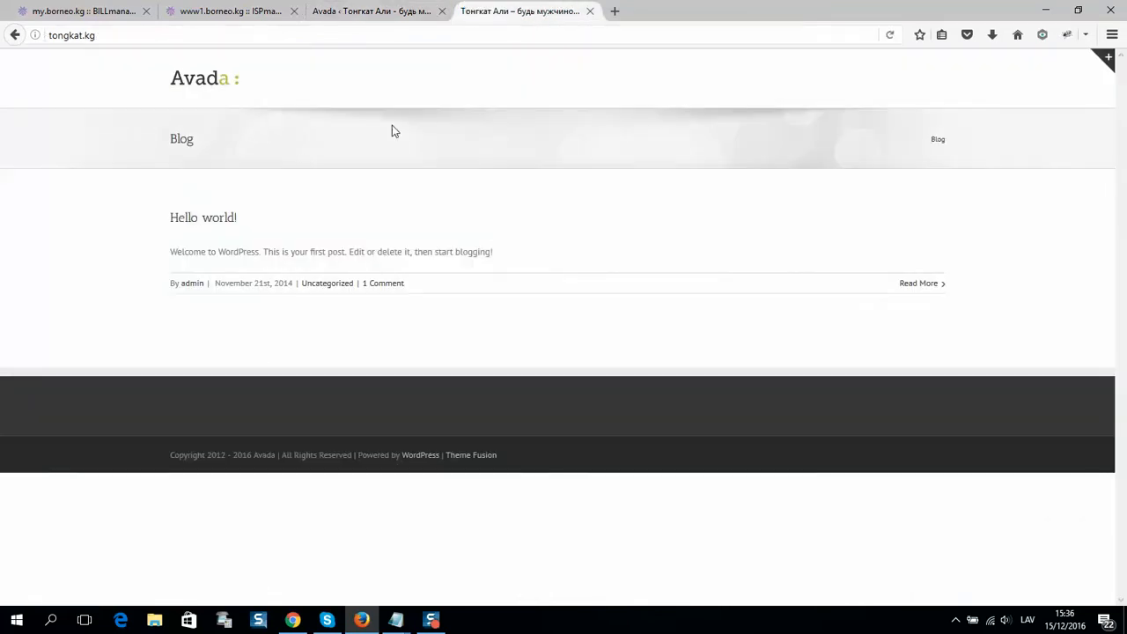
mouse_move(567, 181)
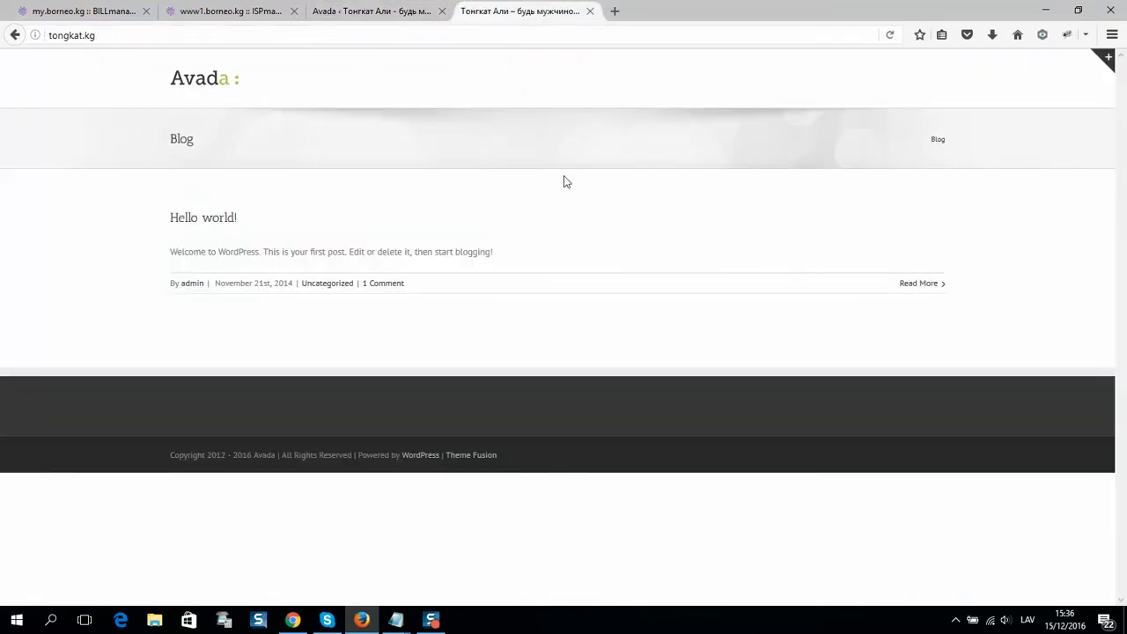
left_click(370, 12)
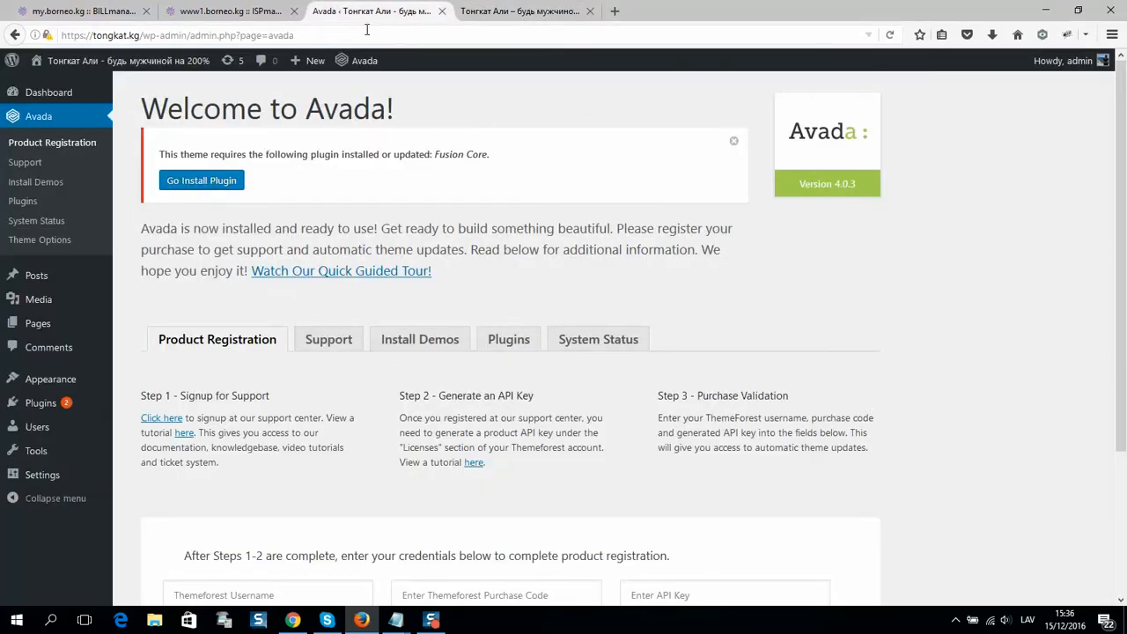
mouse_move(454, 478)
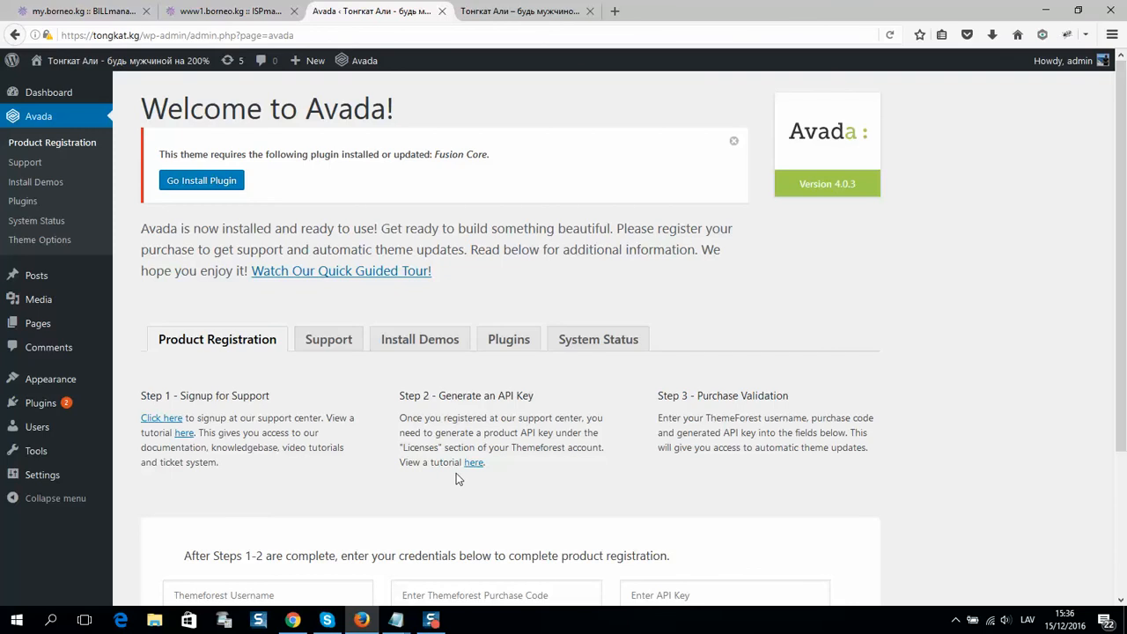
mouse_move(470, 479)
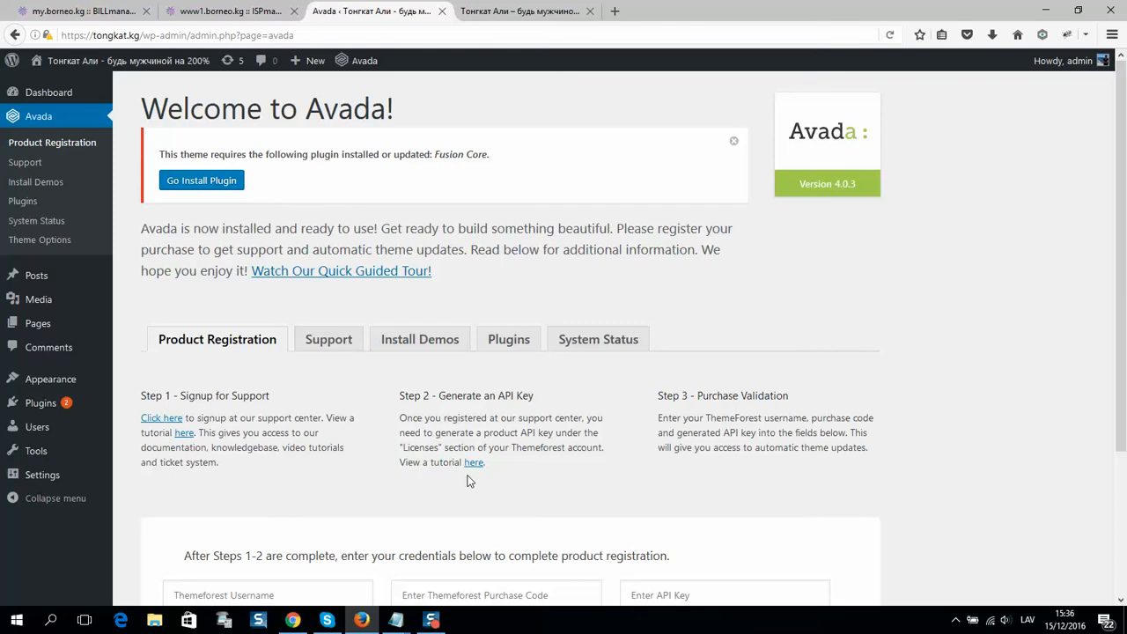
mouse_move(465, 486)
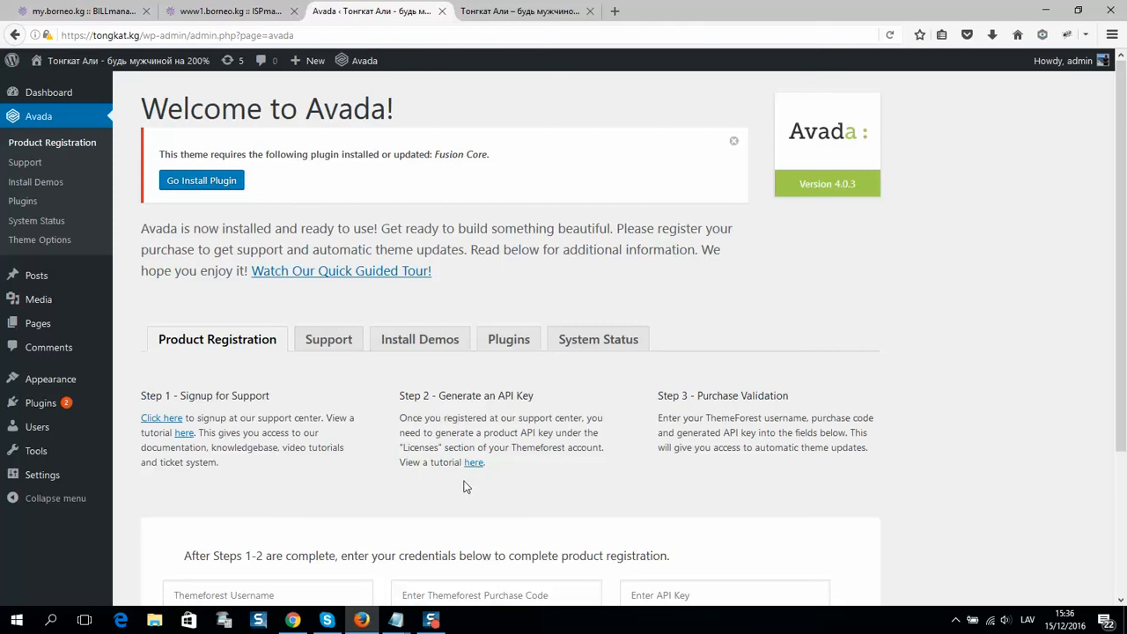
mouse_move(479, 486)
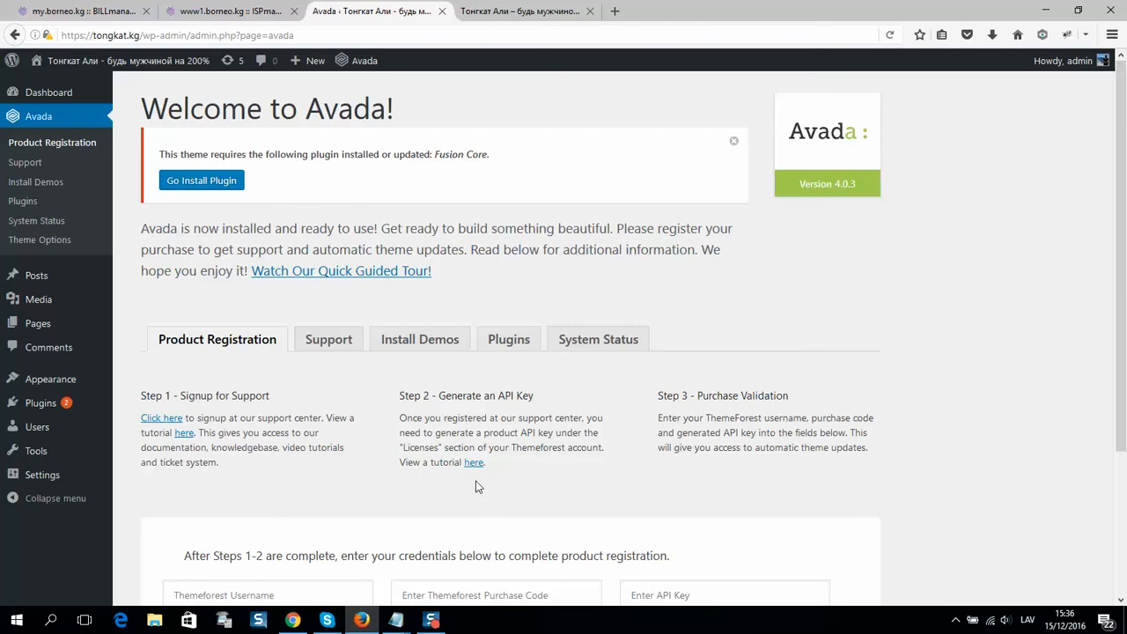
mouse_move(472, 486)
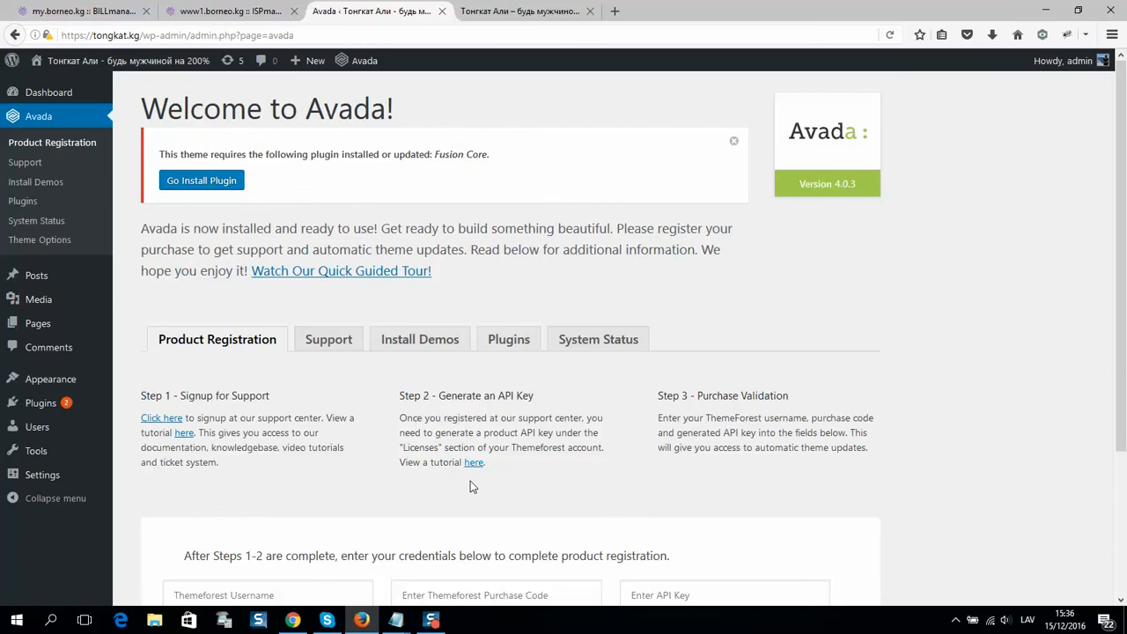
mouse_move(490, 485)
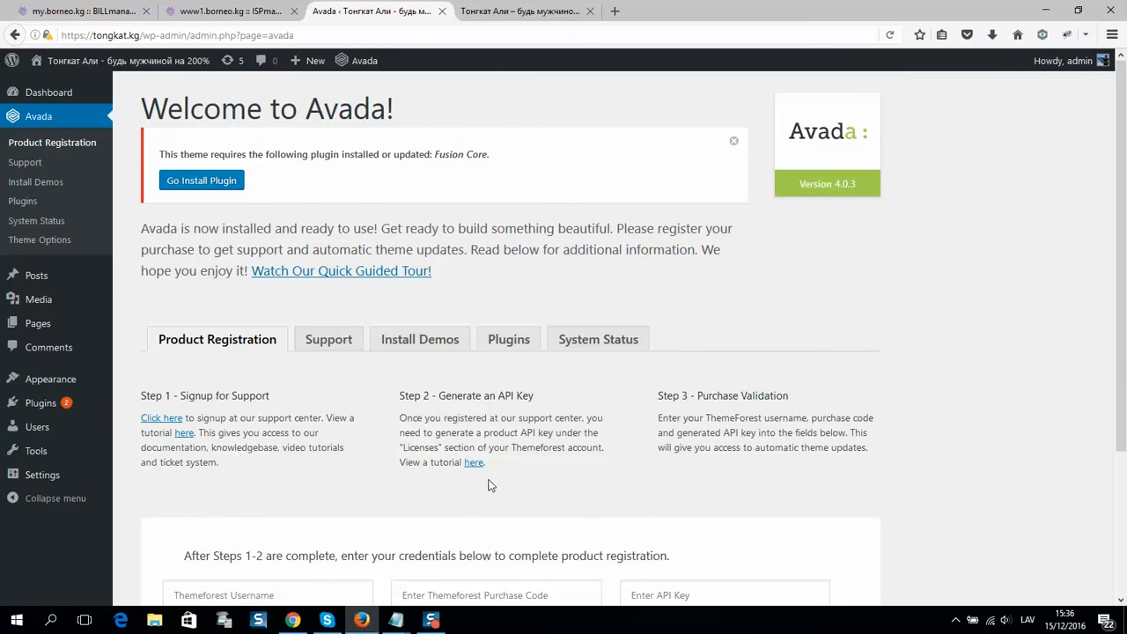